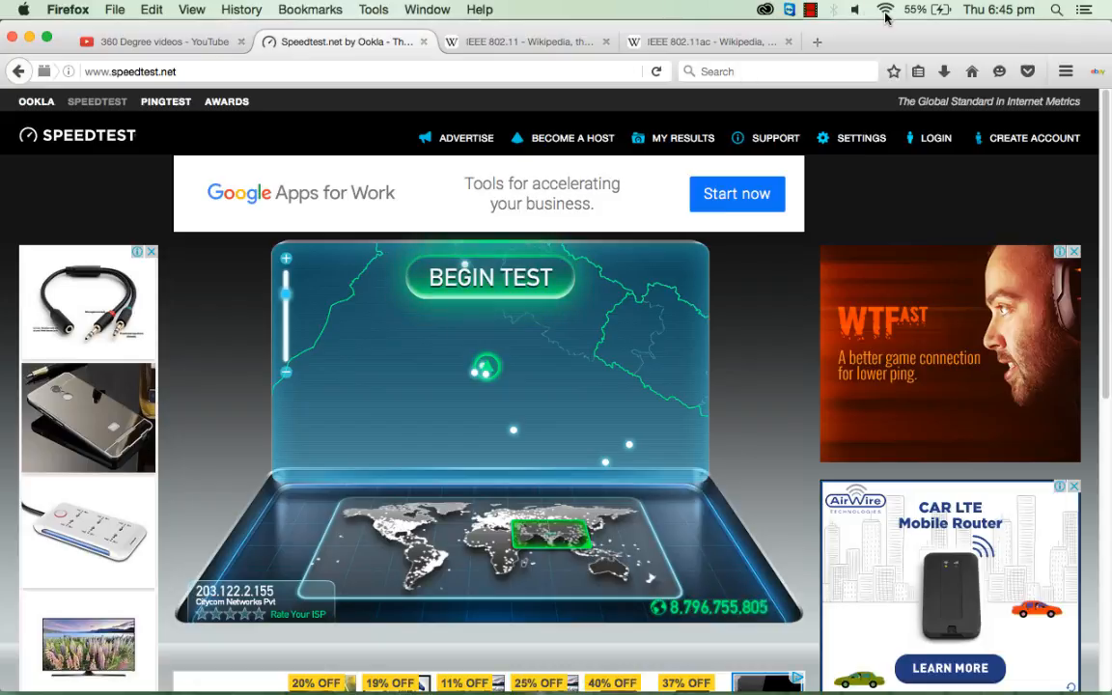
Run a baseline speed test, getting 31 ms ping, 3.22 Mbps down and 3.46 Mbps up.
click(884, 10)
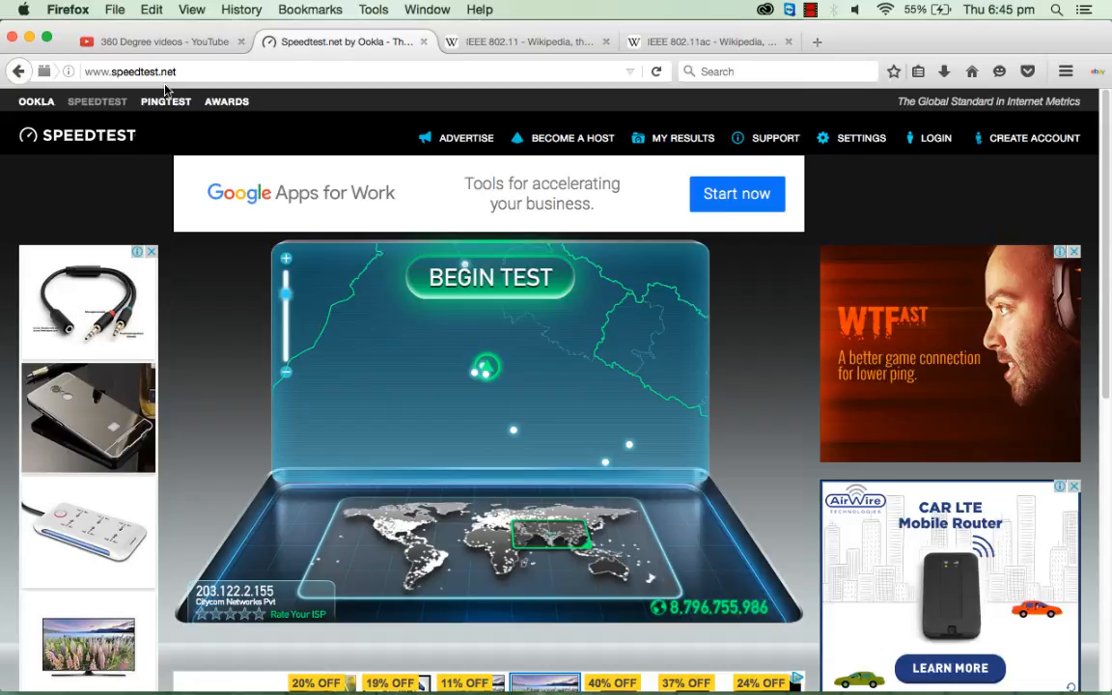
click(490, 278)
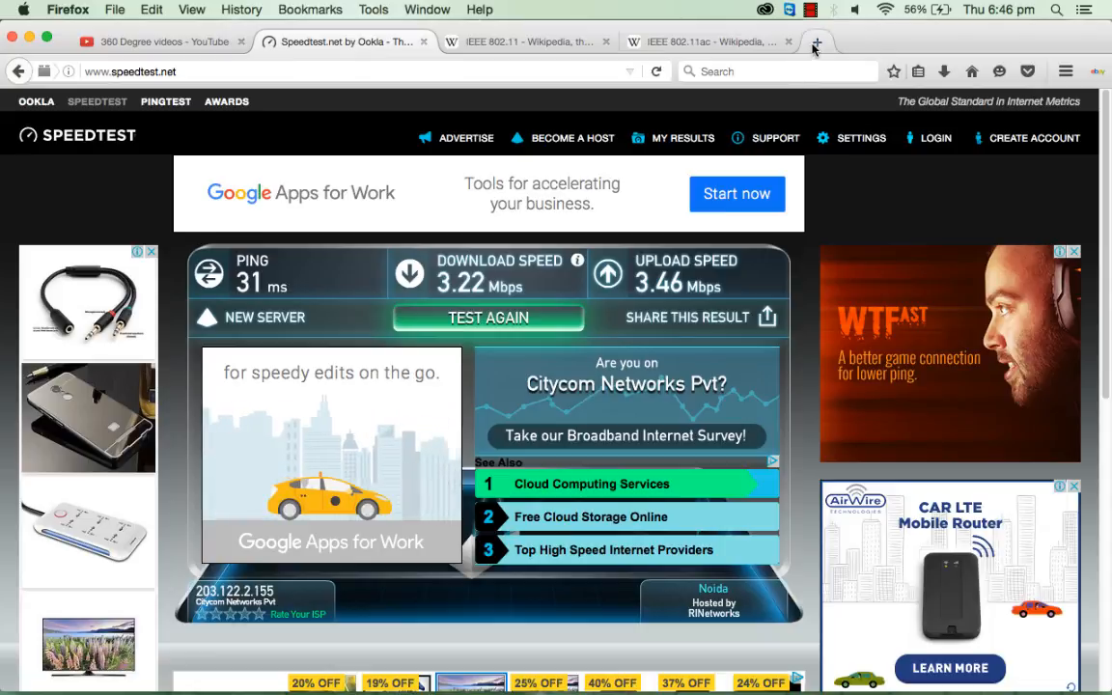
In a new tab, go to google.com and search for 'dlink default gateway'.
click(815, 42)
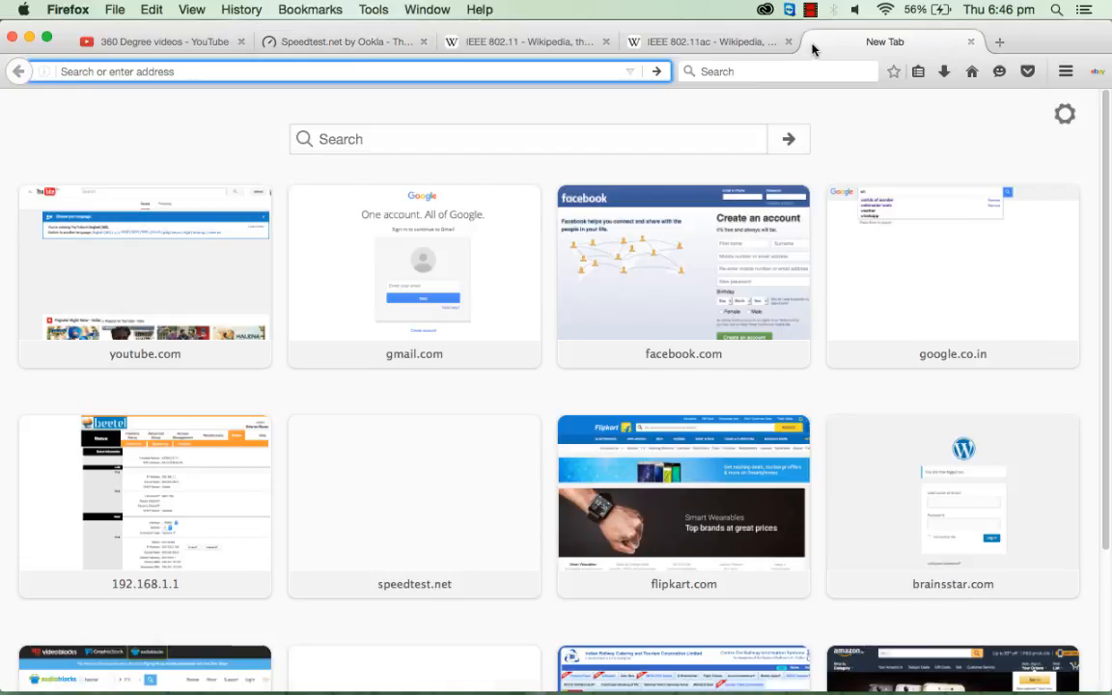
text(google.com)
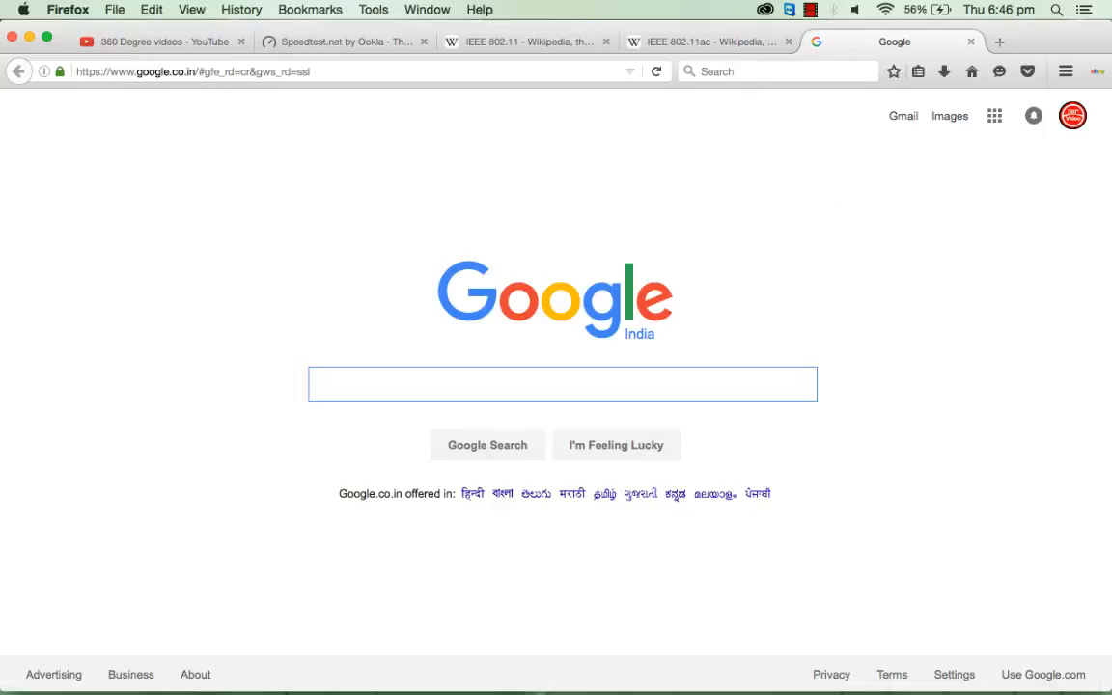
click(656, 69)
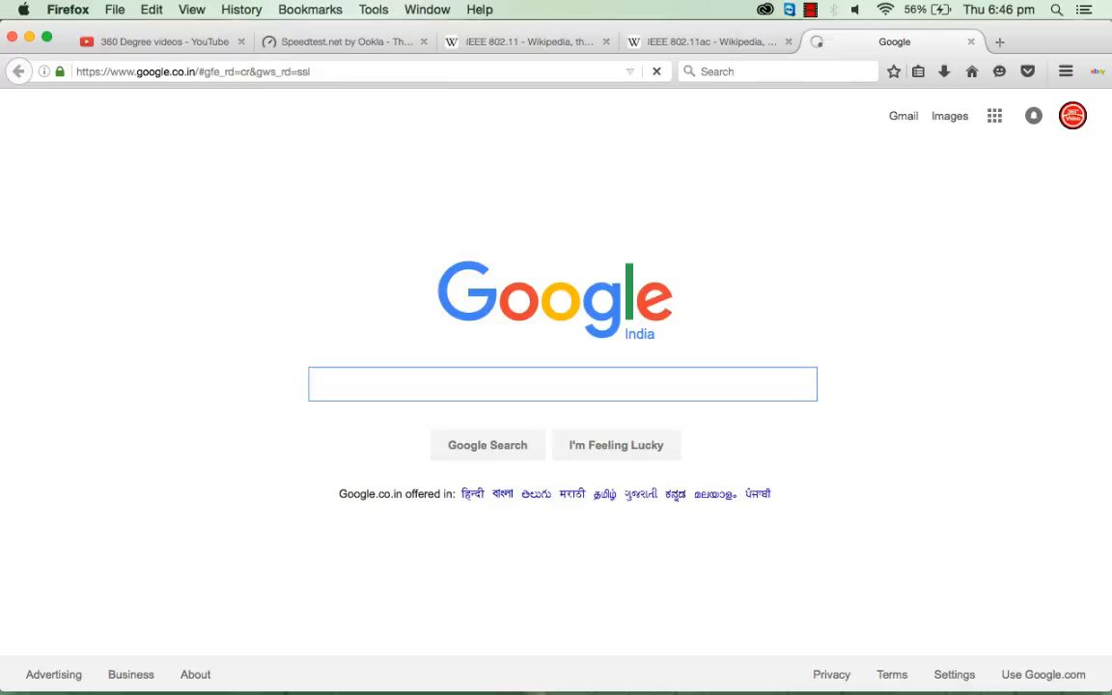
click(564, 383)
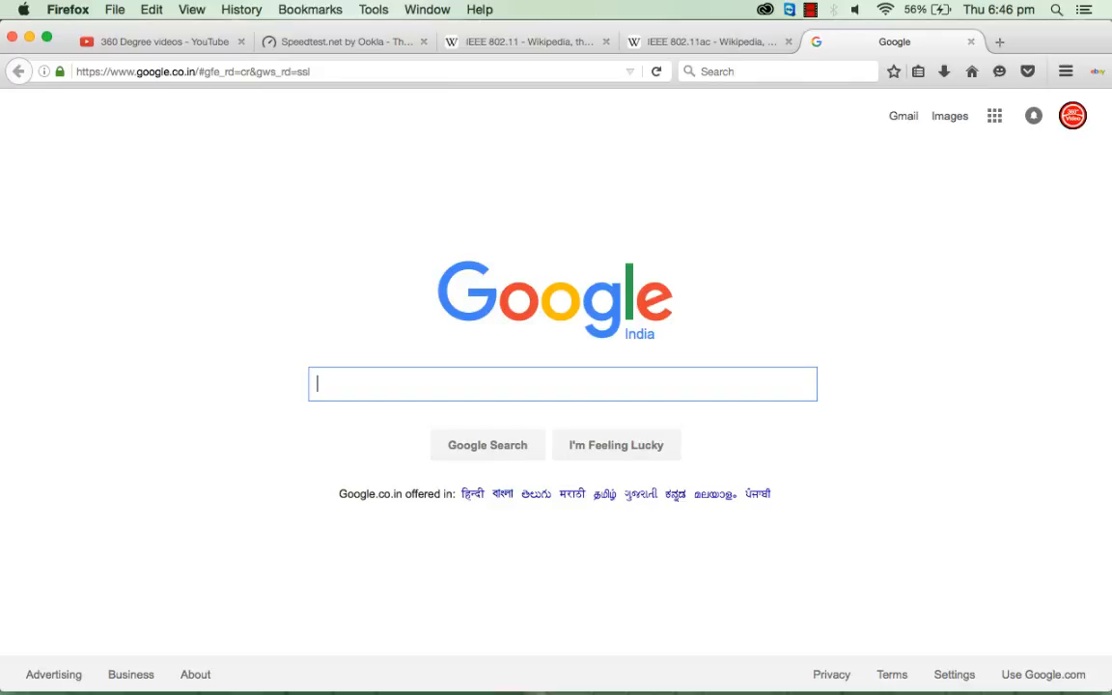
text(d)
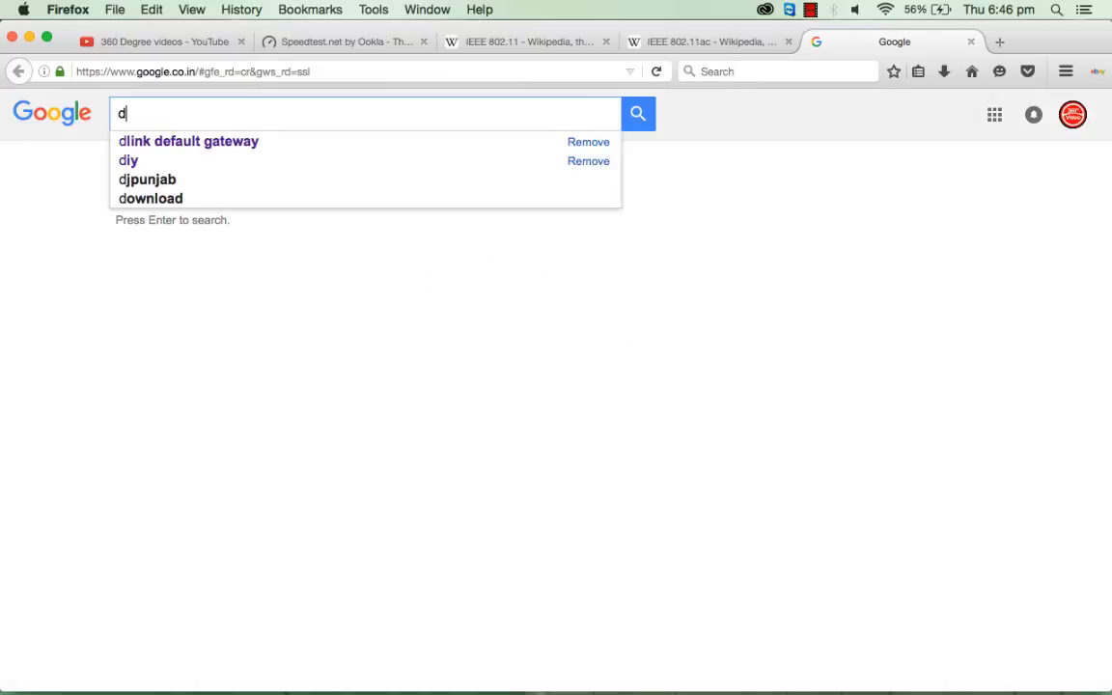
text(link)
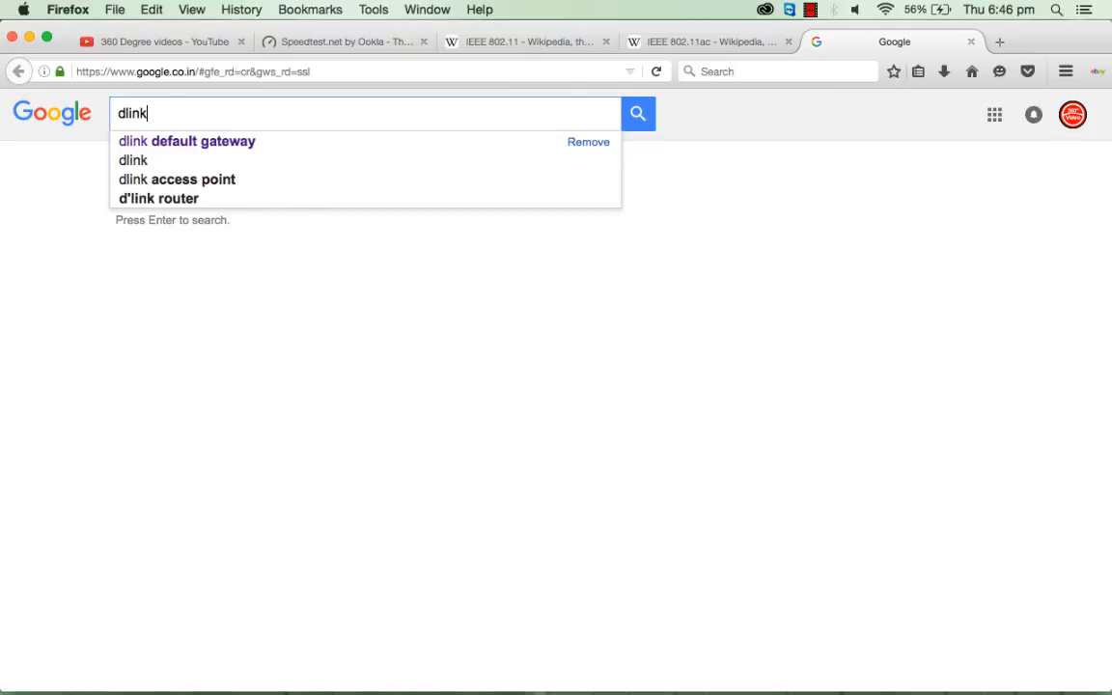
click(185, 141)
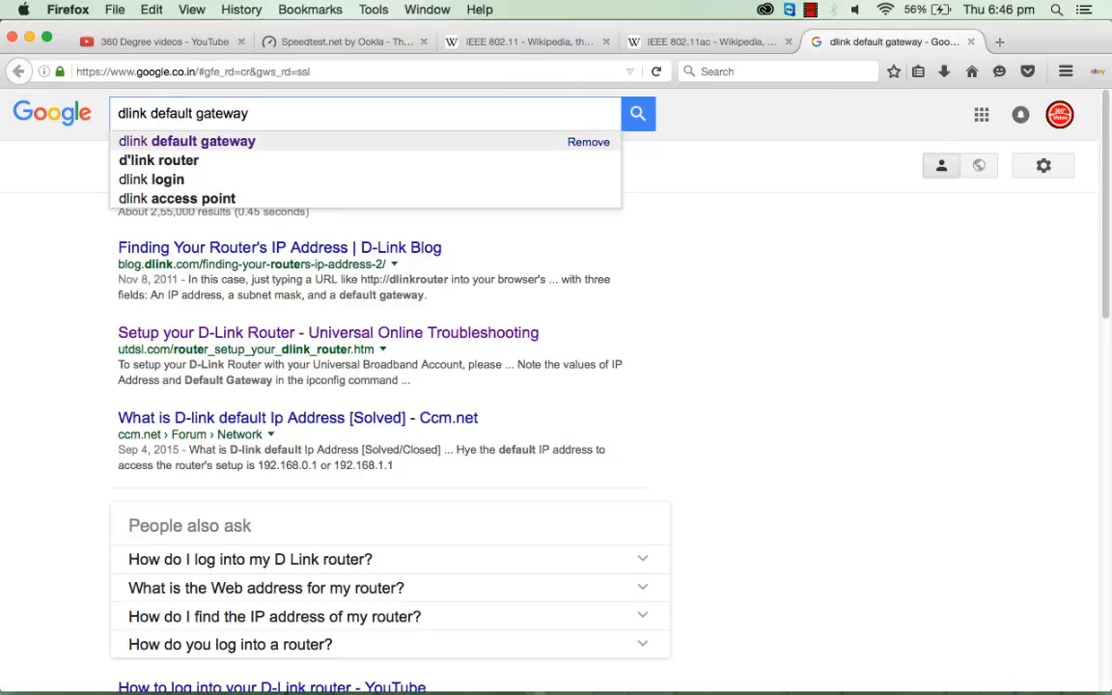
click(637, 114)
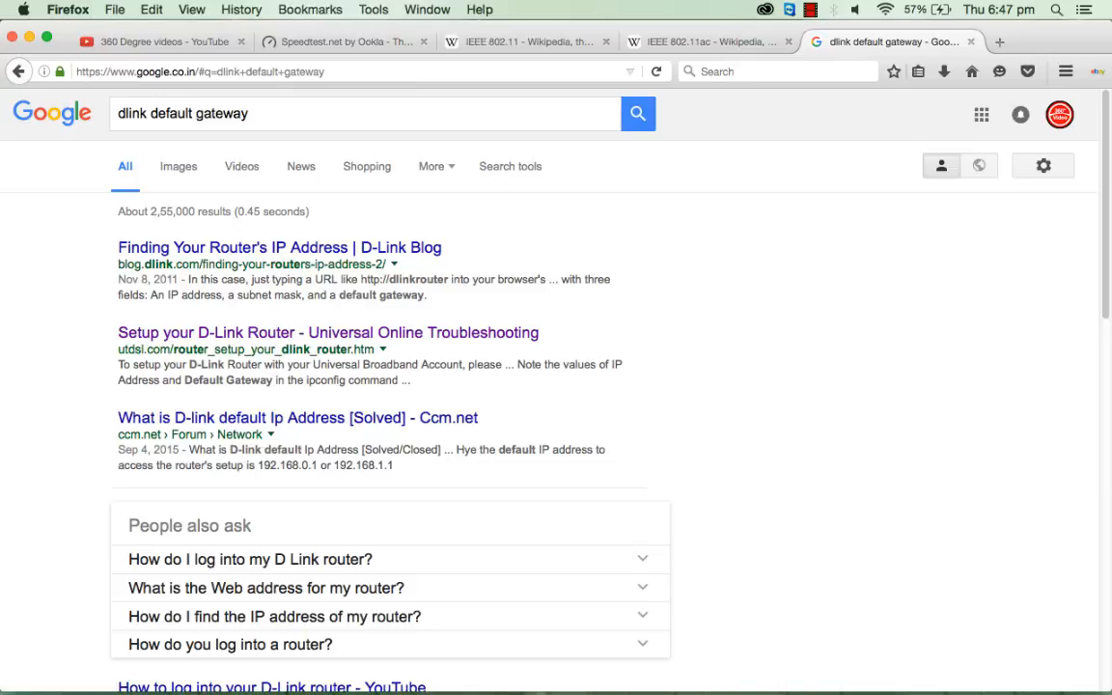
mouse_move(243, 231)
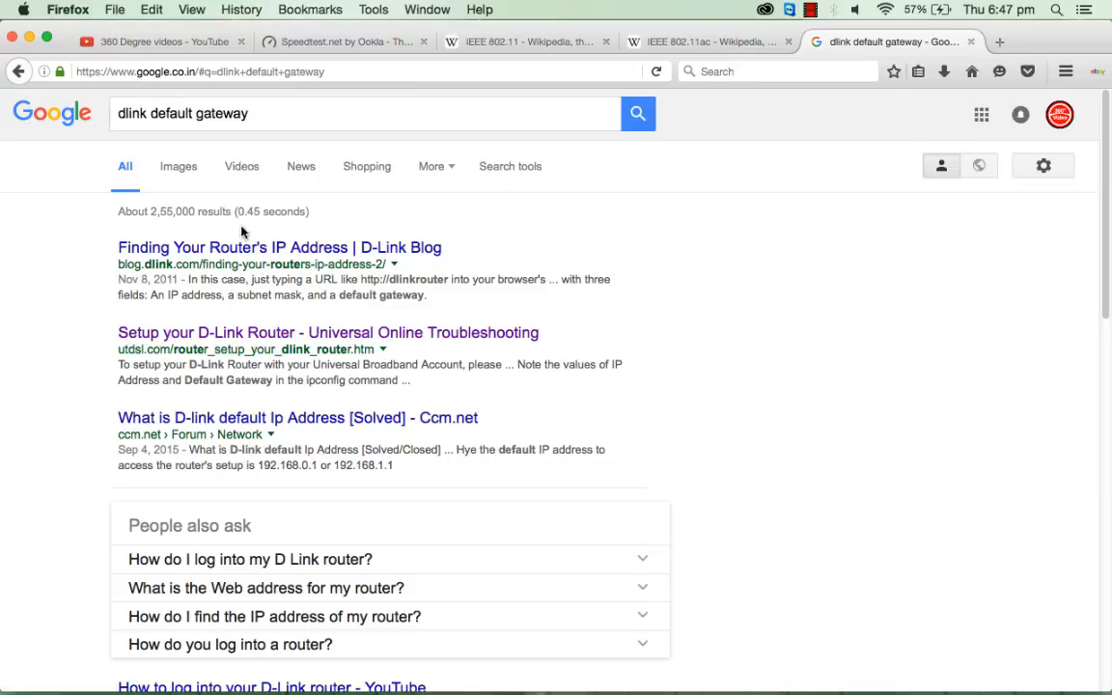
Open the D-Link Blog article on finding the router's IP and read the ipconfig explanation.
click(278, 247)
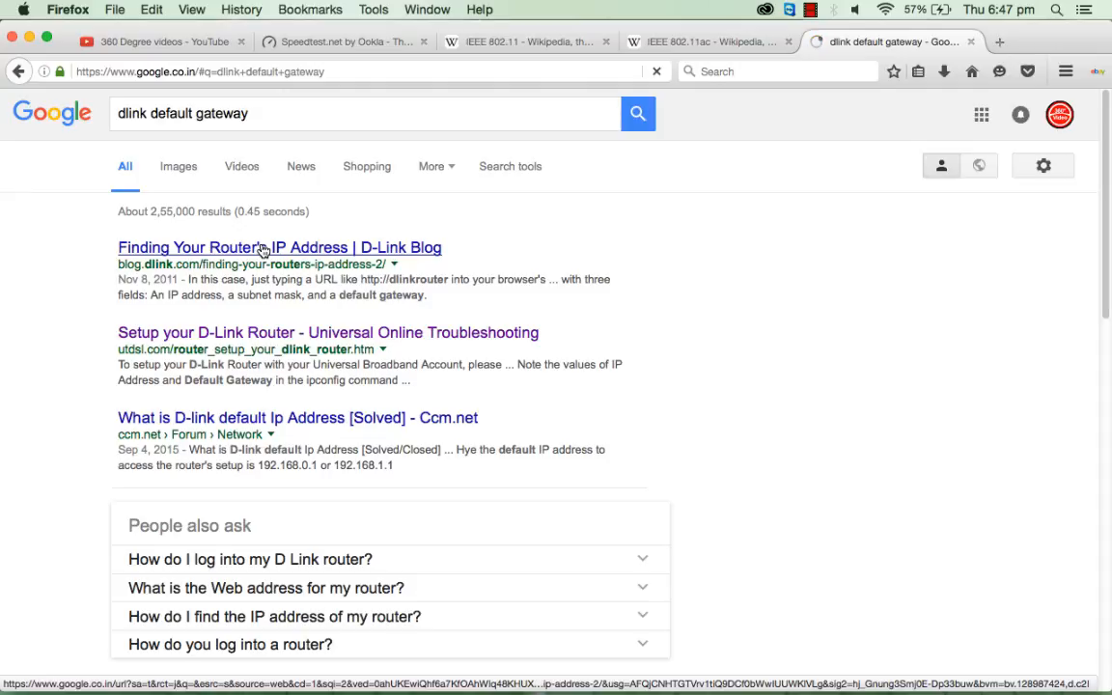
click(278, 247)
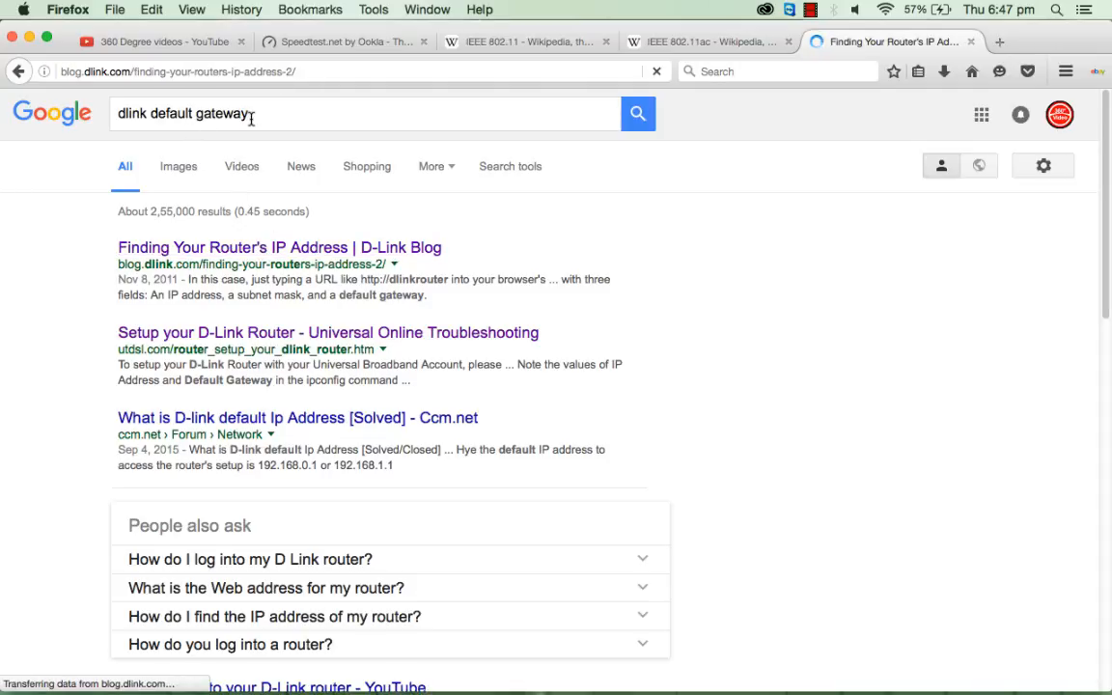
click(278, 247)
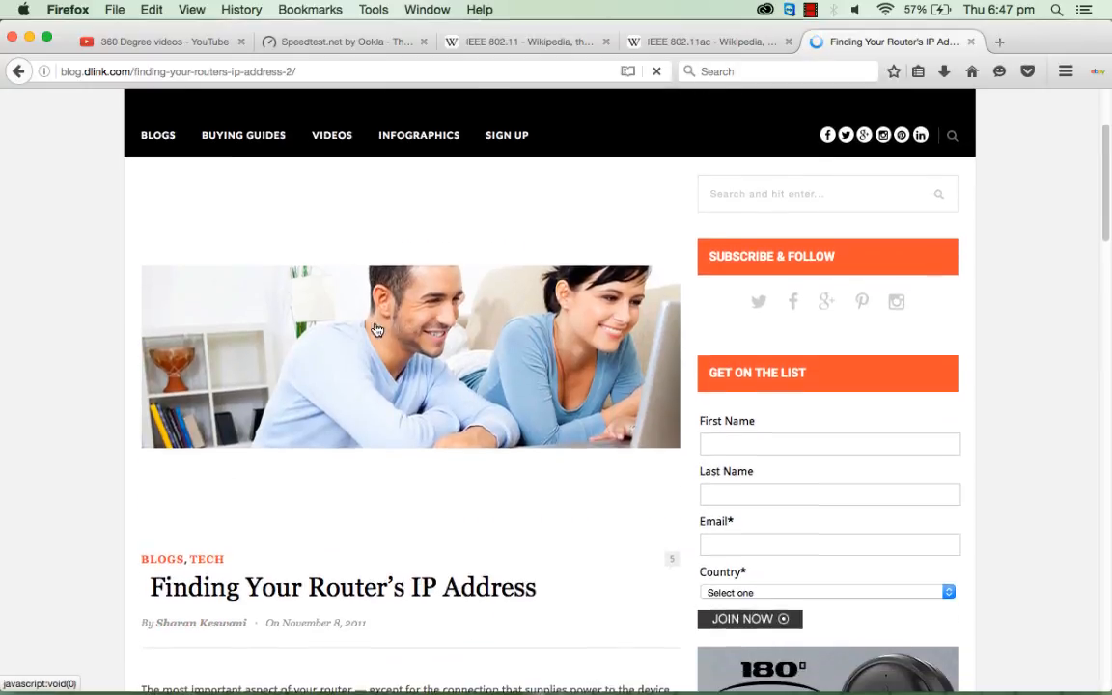
scroll(down, 3)
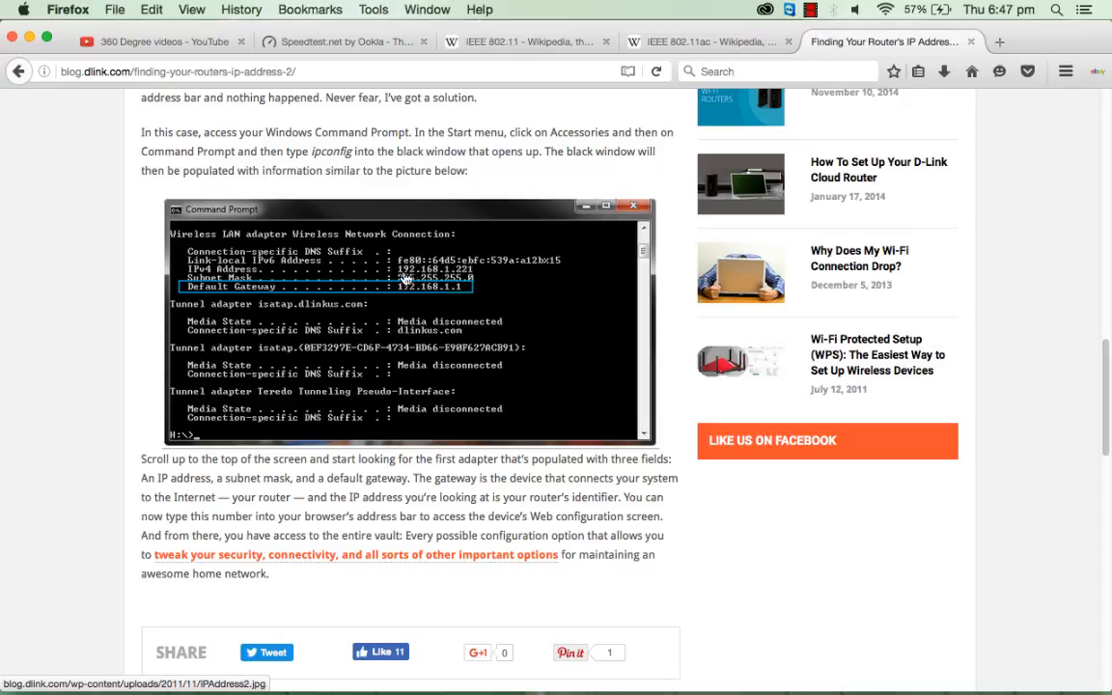
mouse_move(432, 288)
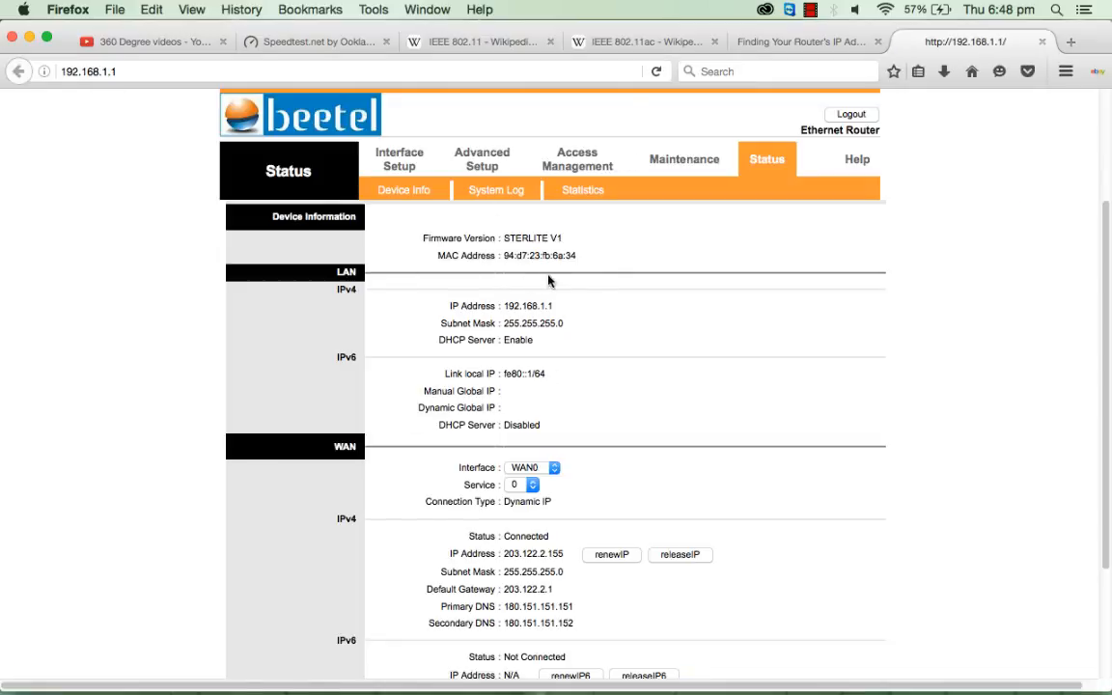
mouse_move(552, 282)
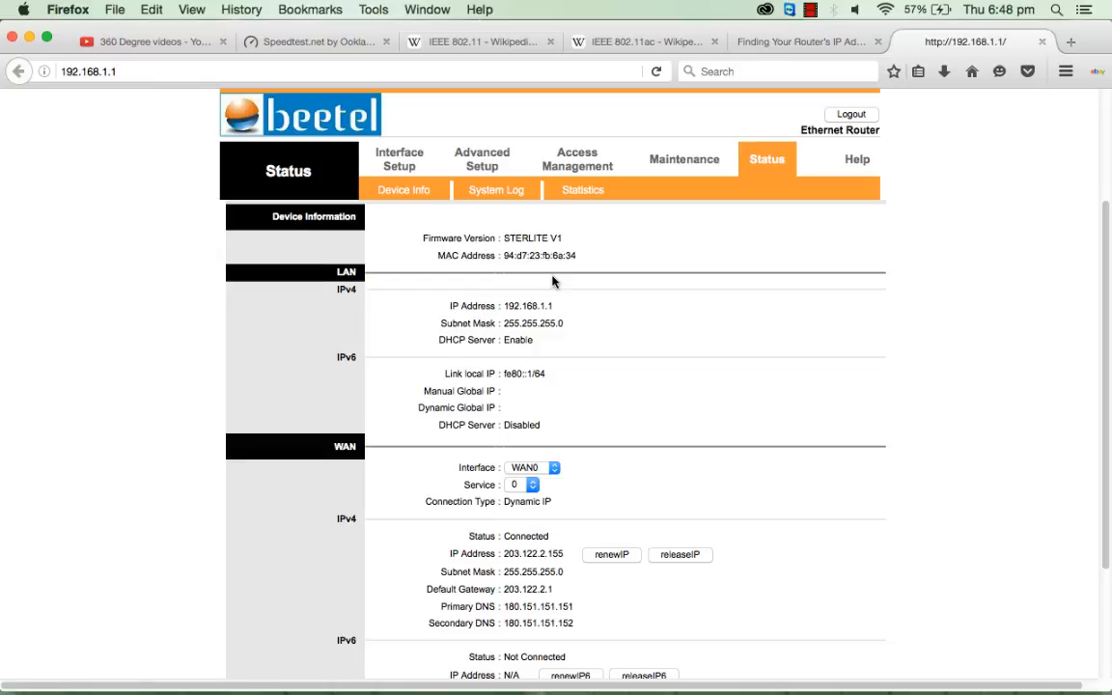
mouse_move(479, 43)
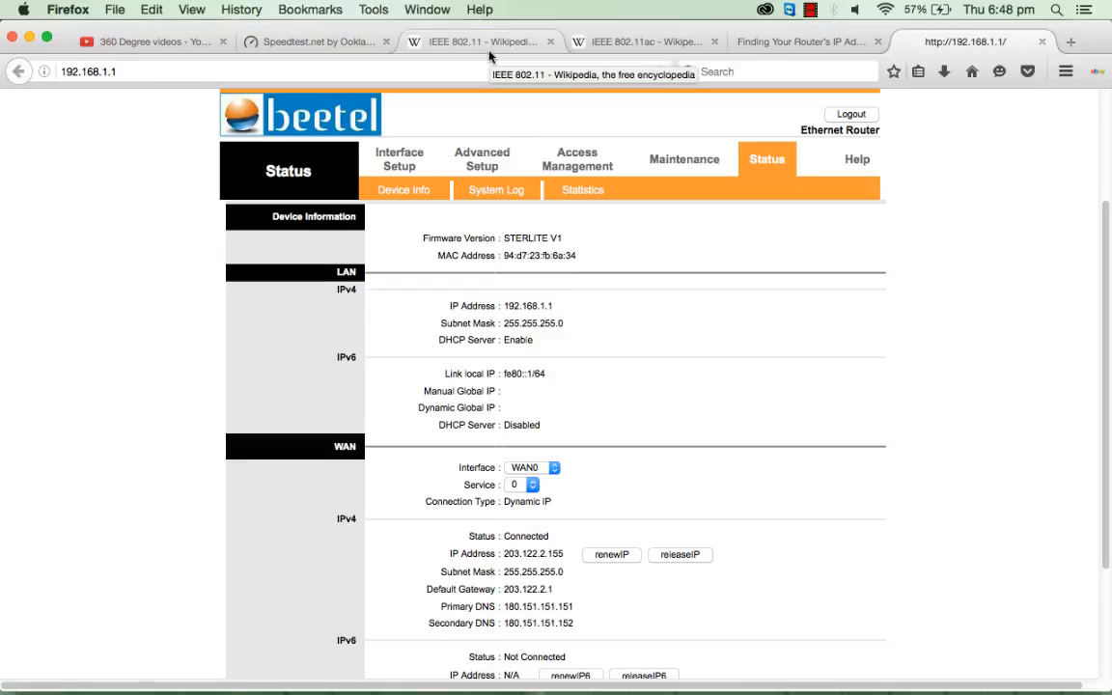
Review the IEEE 802.11 article's protocol versions (802.11b to 802.11ay), then return to the router page.
click(473, 43)
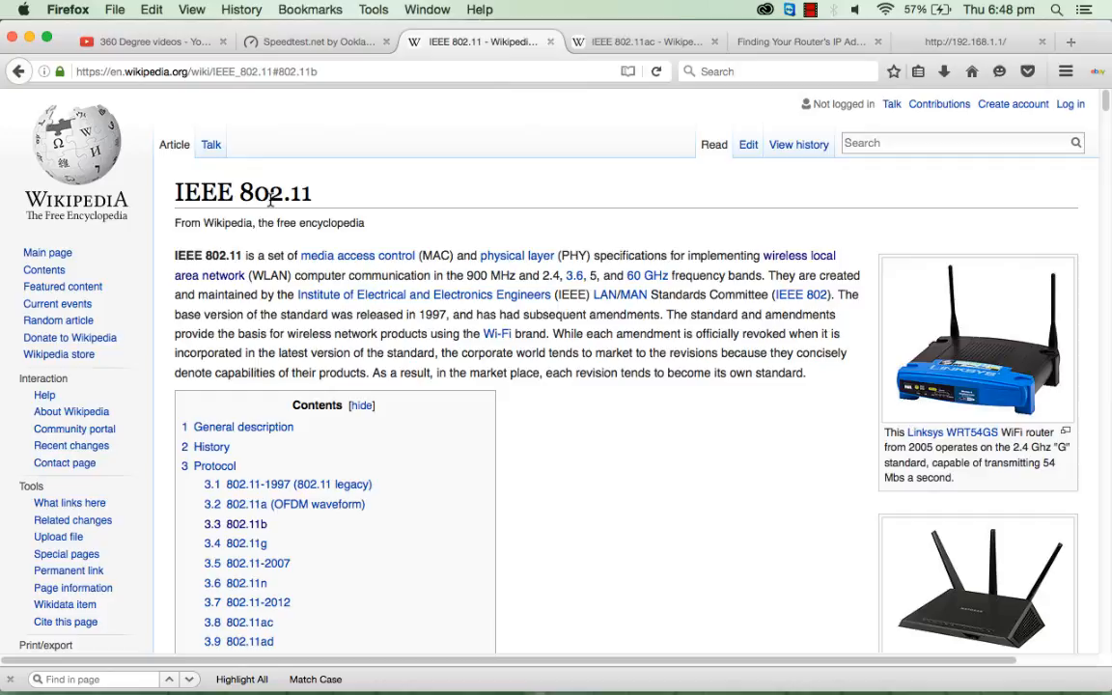
mouse_move(327, 191)
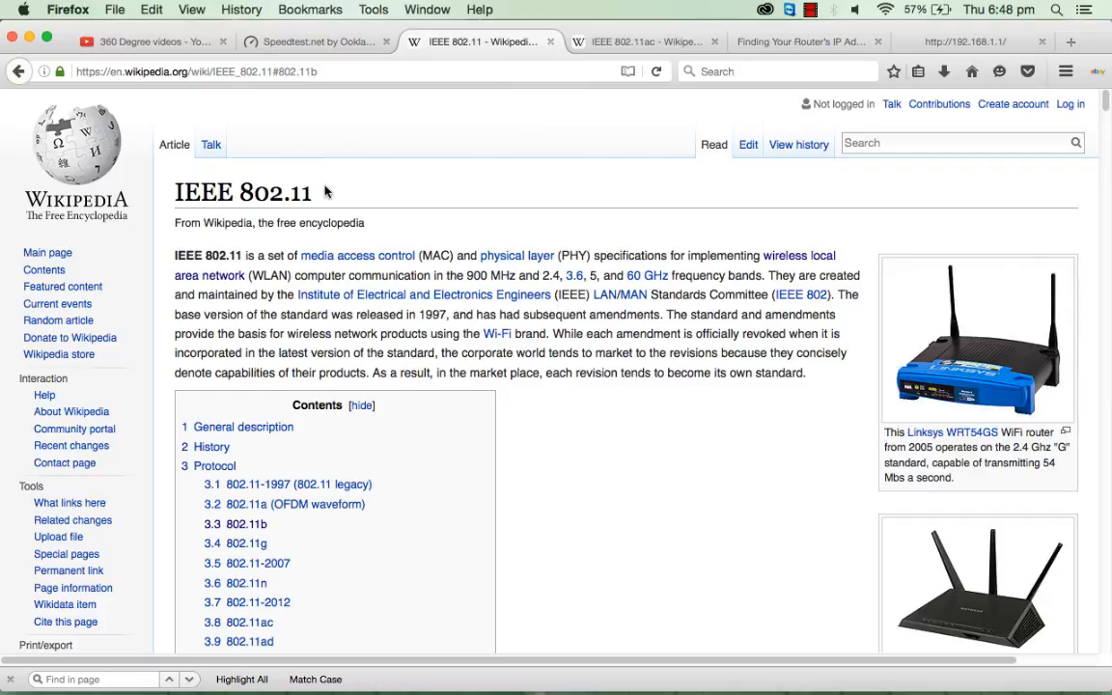
mouse_move(255, 181)
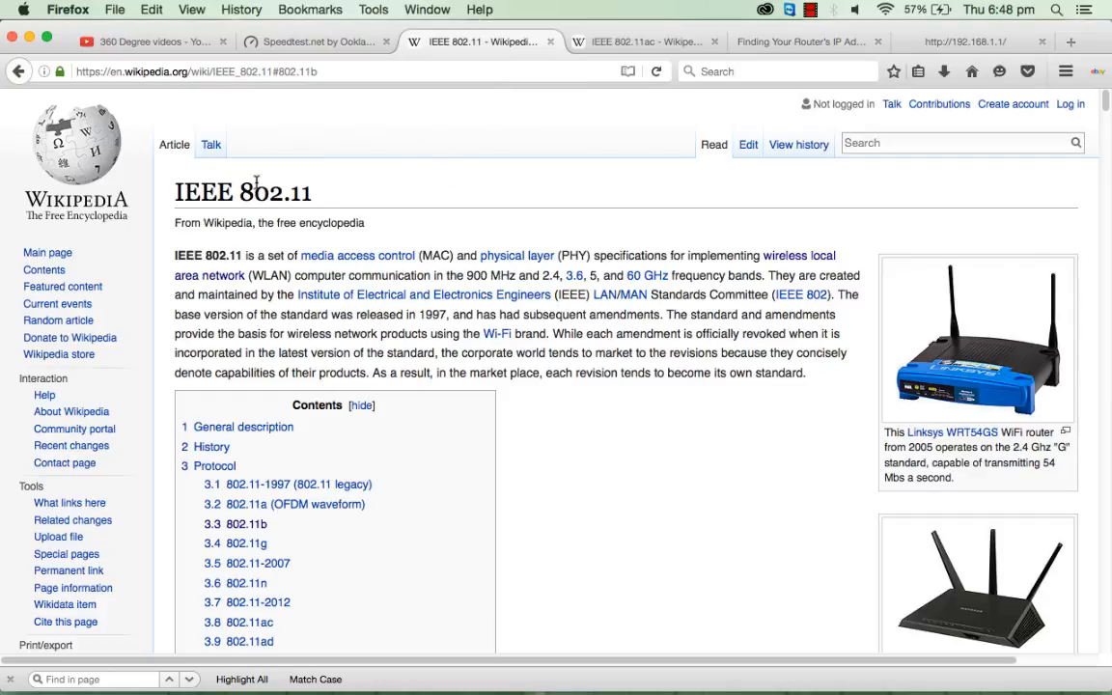
scroll(down, 3)
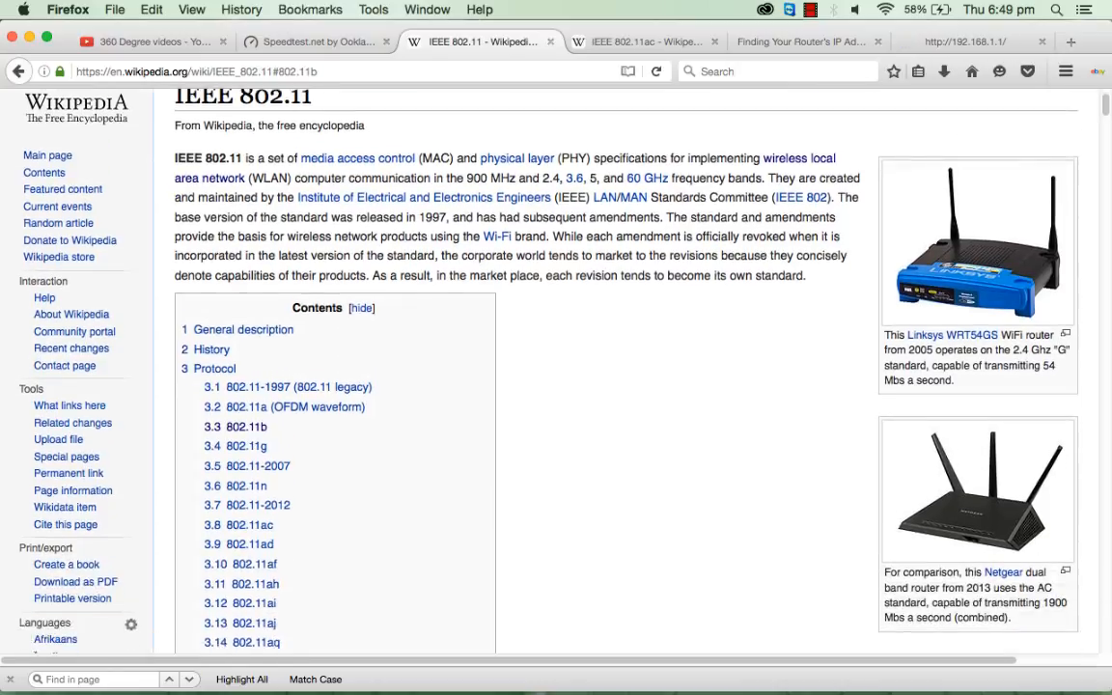
scroll(down, 3)
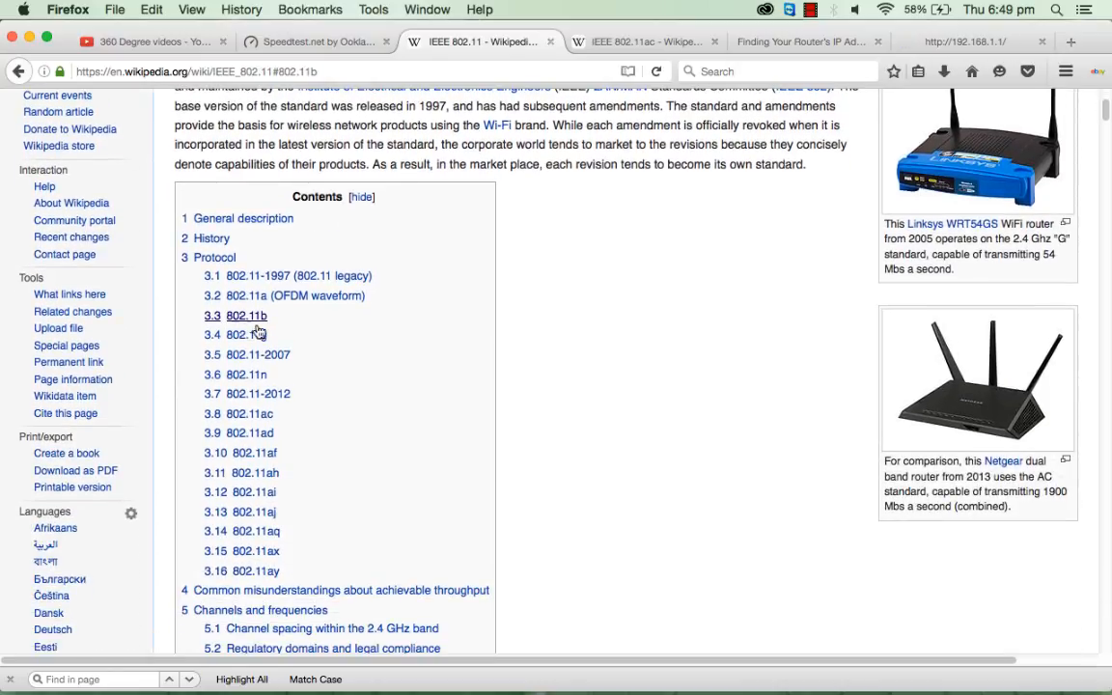
mouse_move(247, 374)
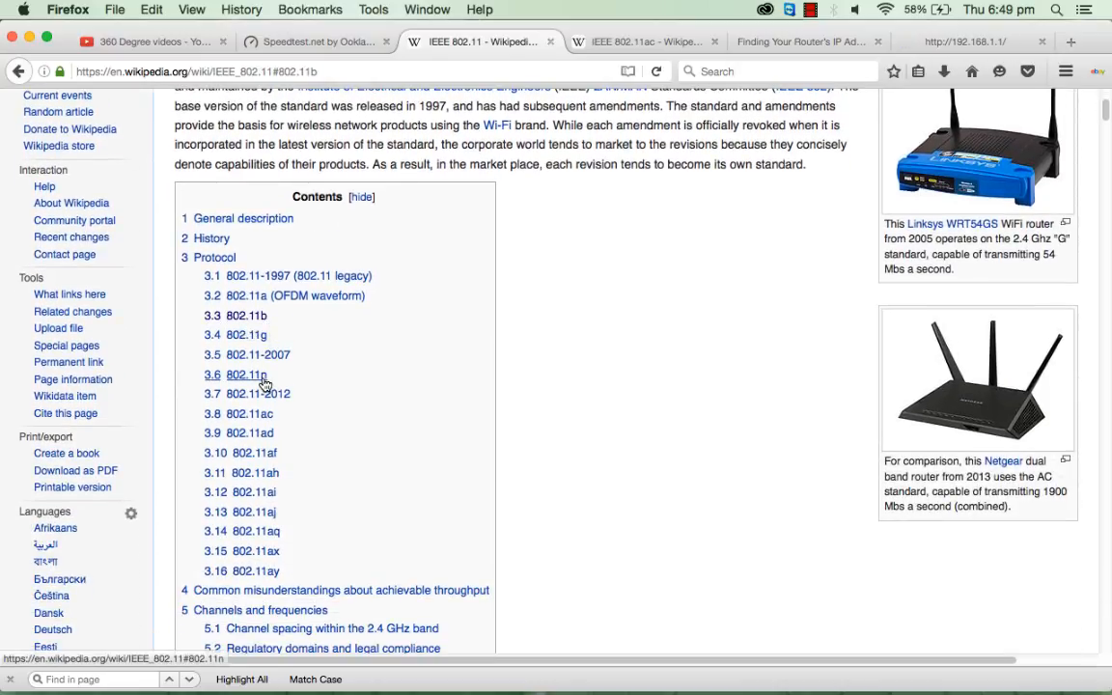
mouse_move(258, 394)
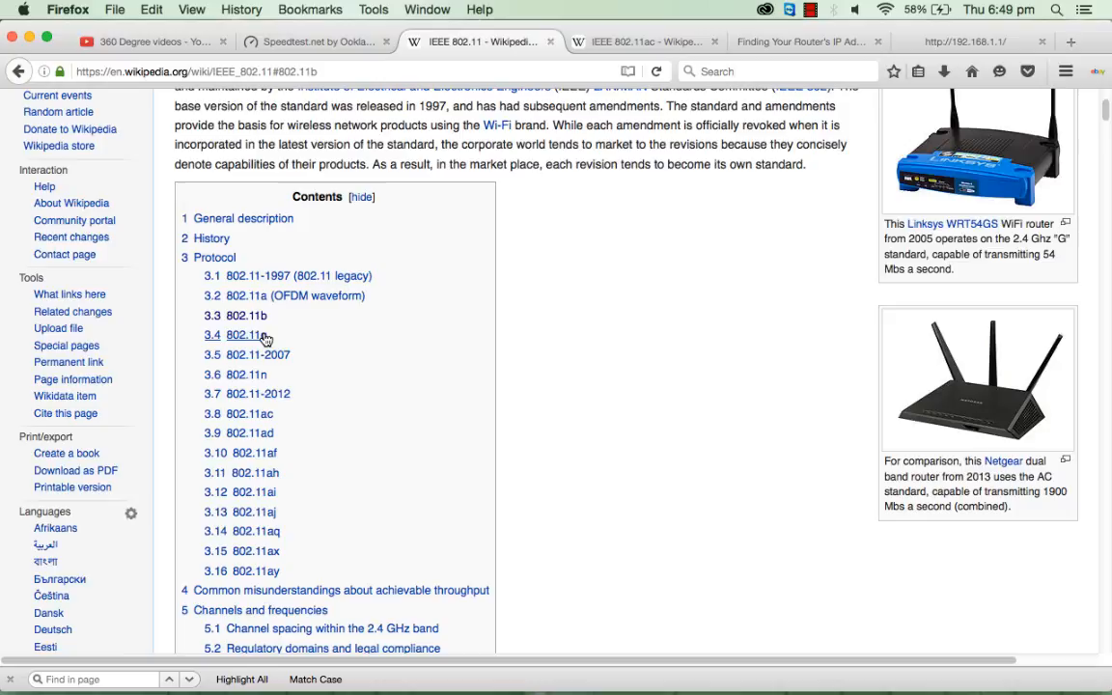
mouse_move(247, 317)
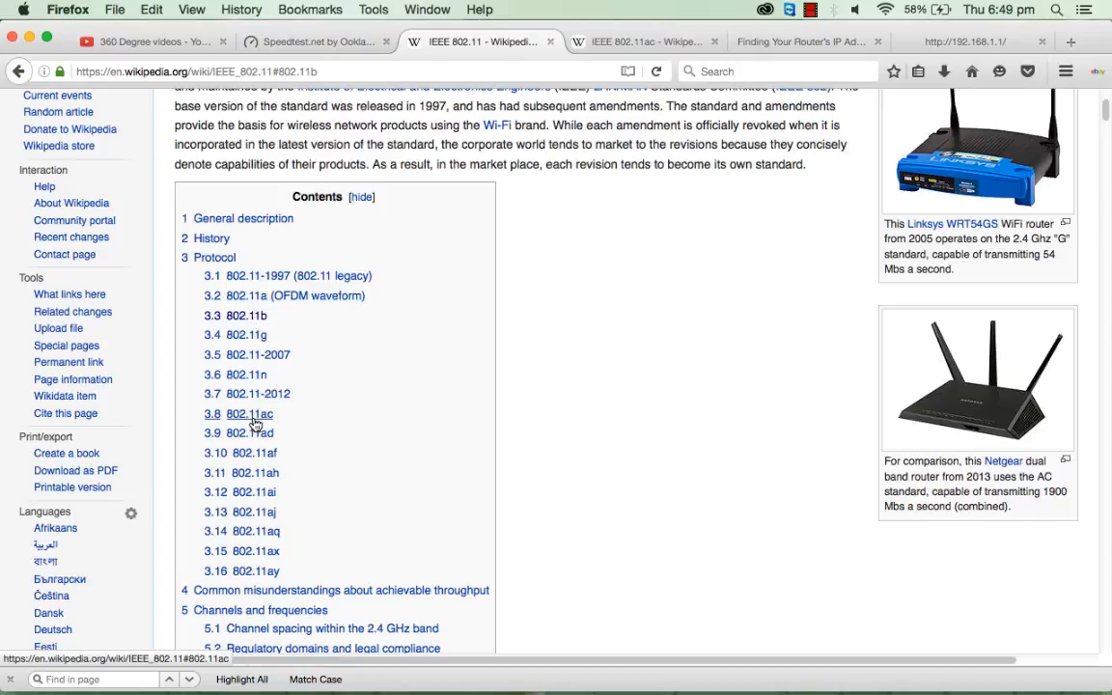
mouse_move(243, 428)
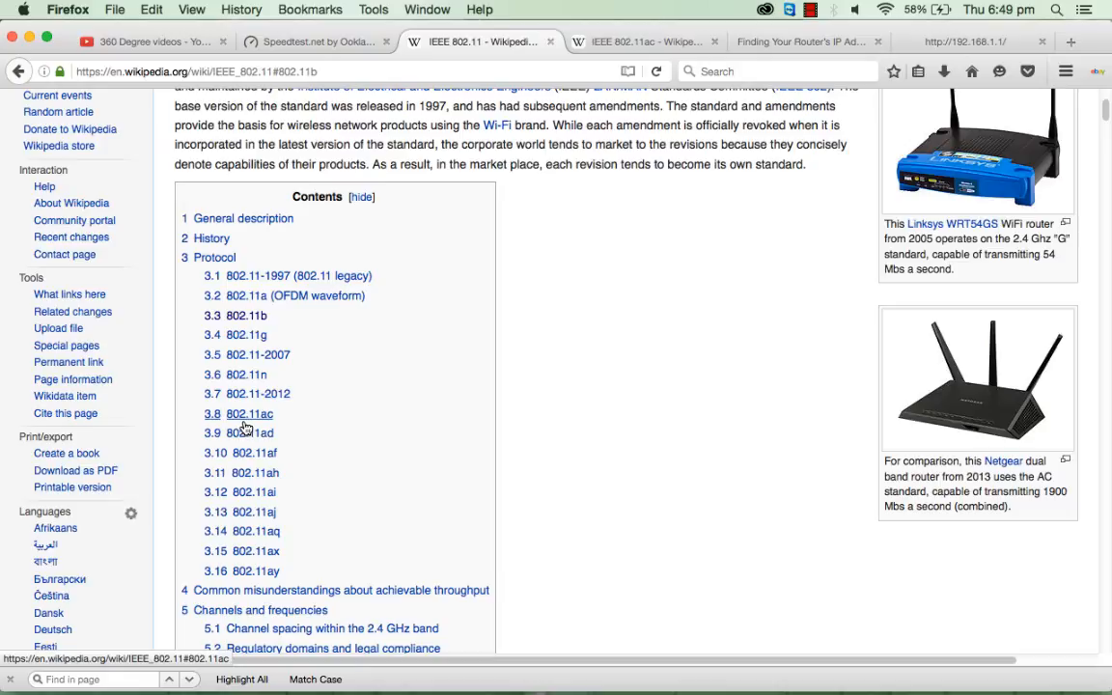
mouse_move(257, 417)
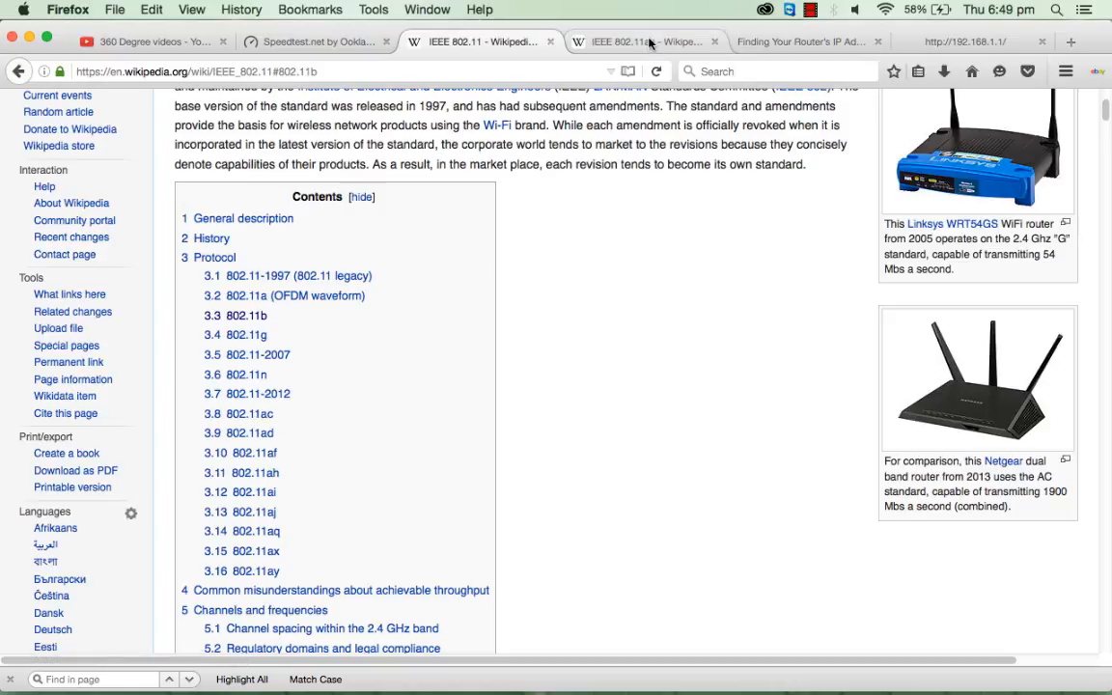
click(965, 42)
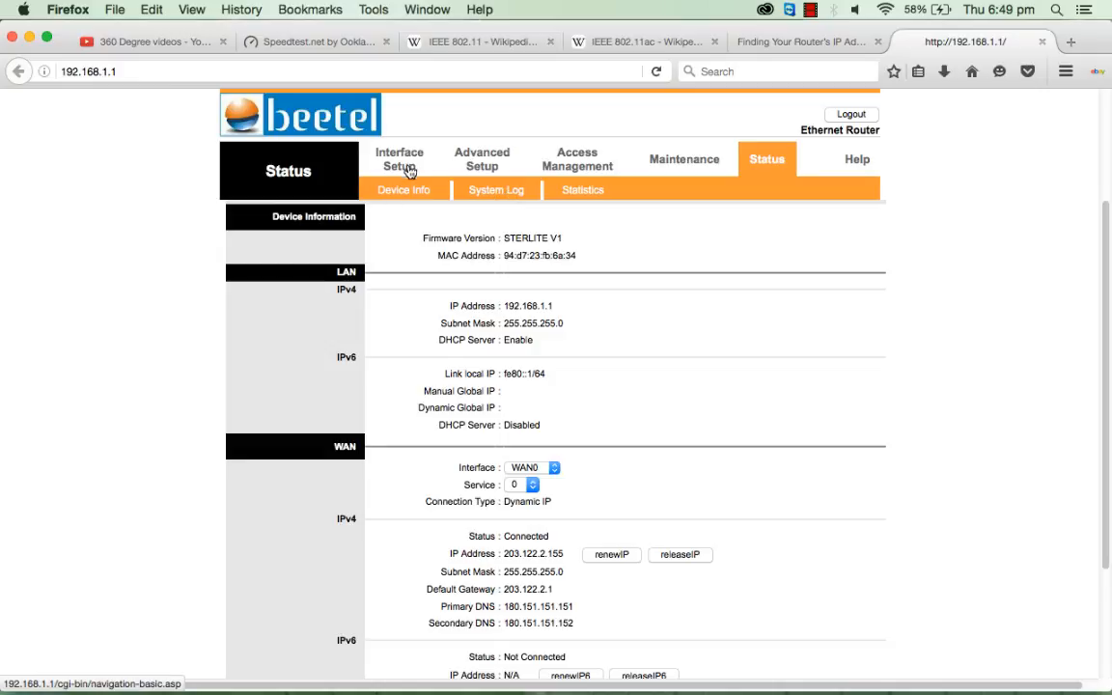
Go to Interface Setup > Wireless and check the Wireless Mode options, leaving it at 802.11b.
click(398, 158)
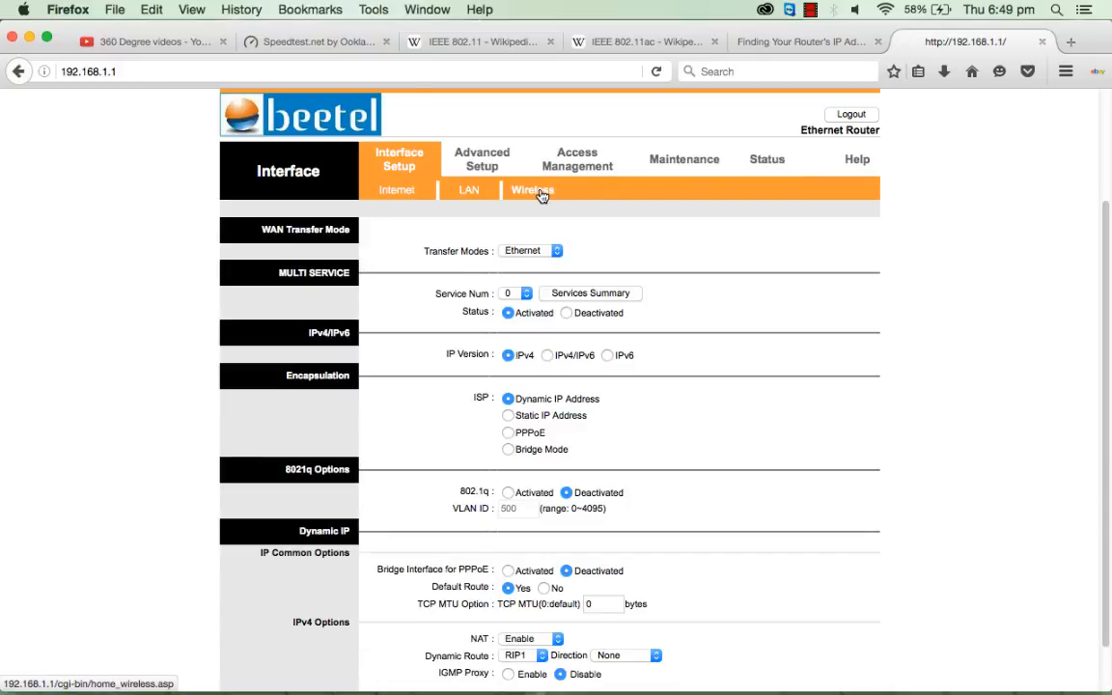
click(529, 189)
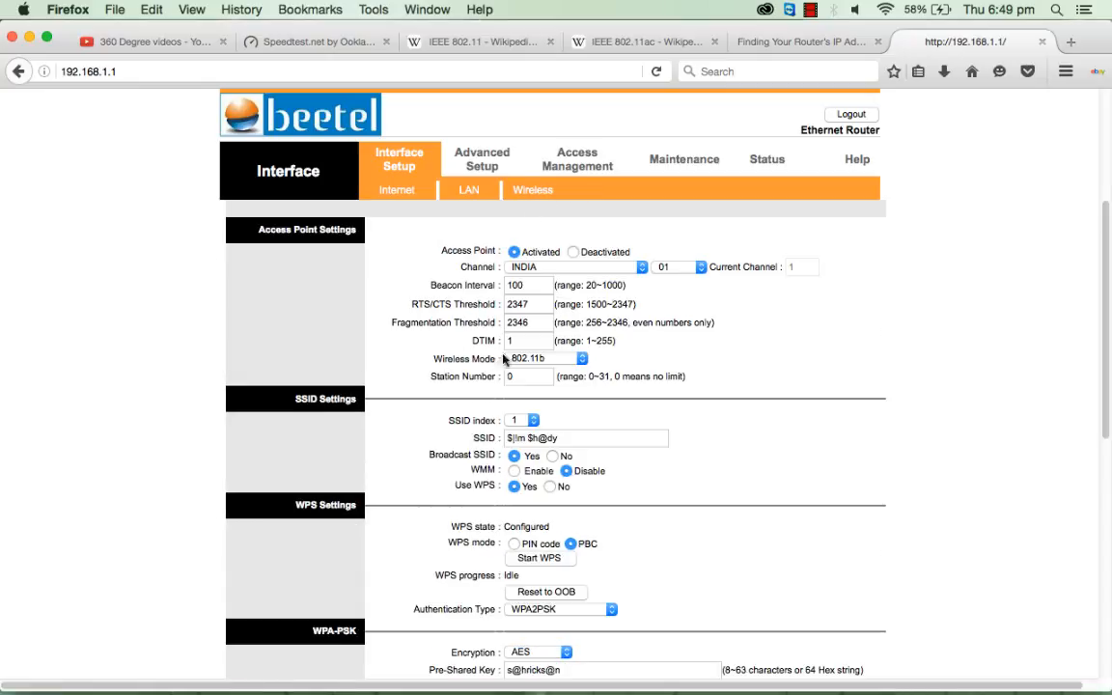
click(544, 357)
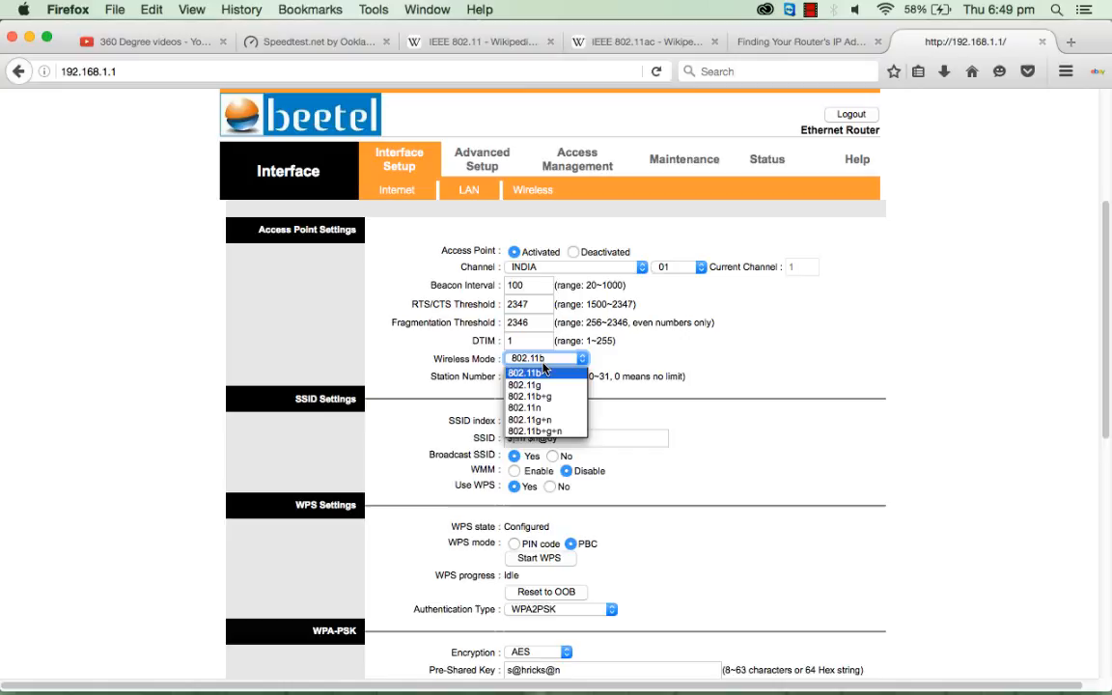
mouse_move(529, 395)
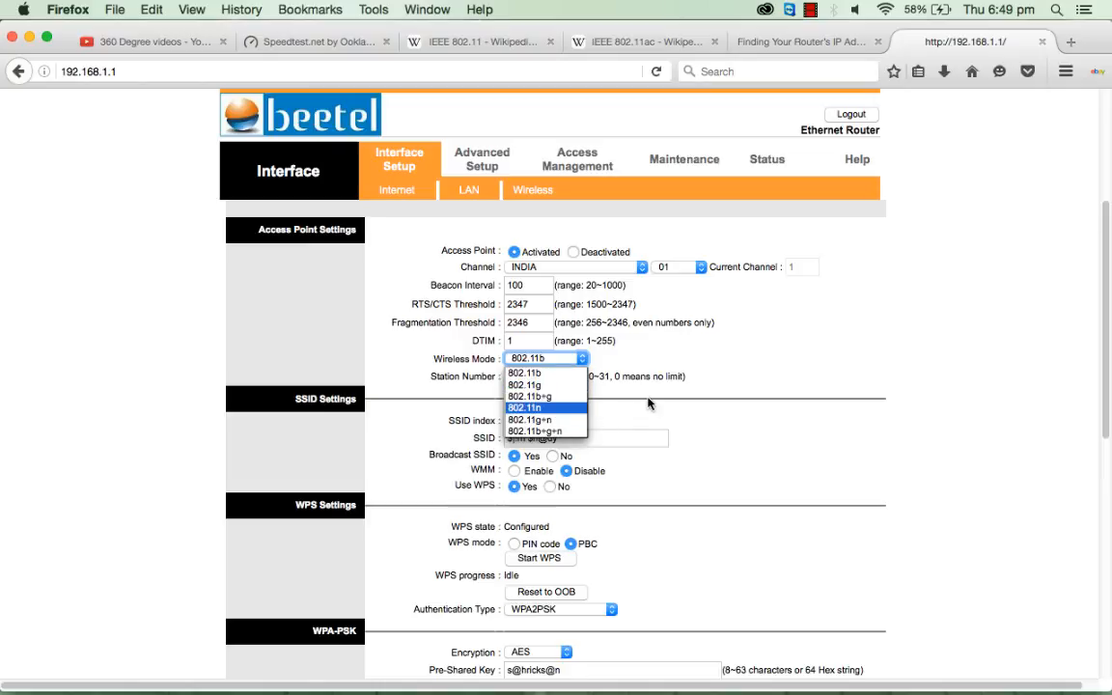
click(525, 372)
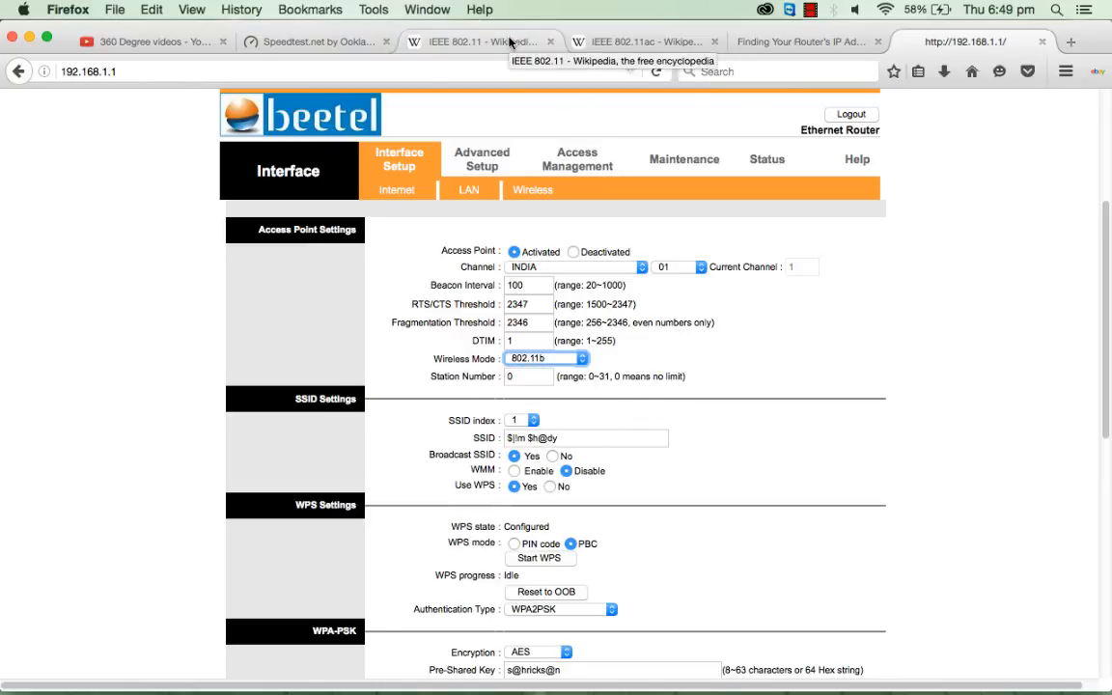
click(479, 42)
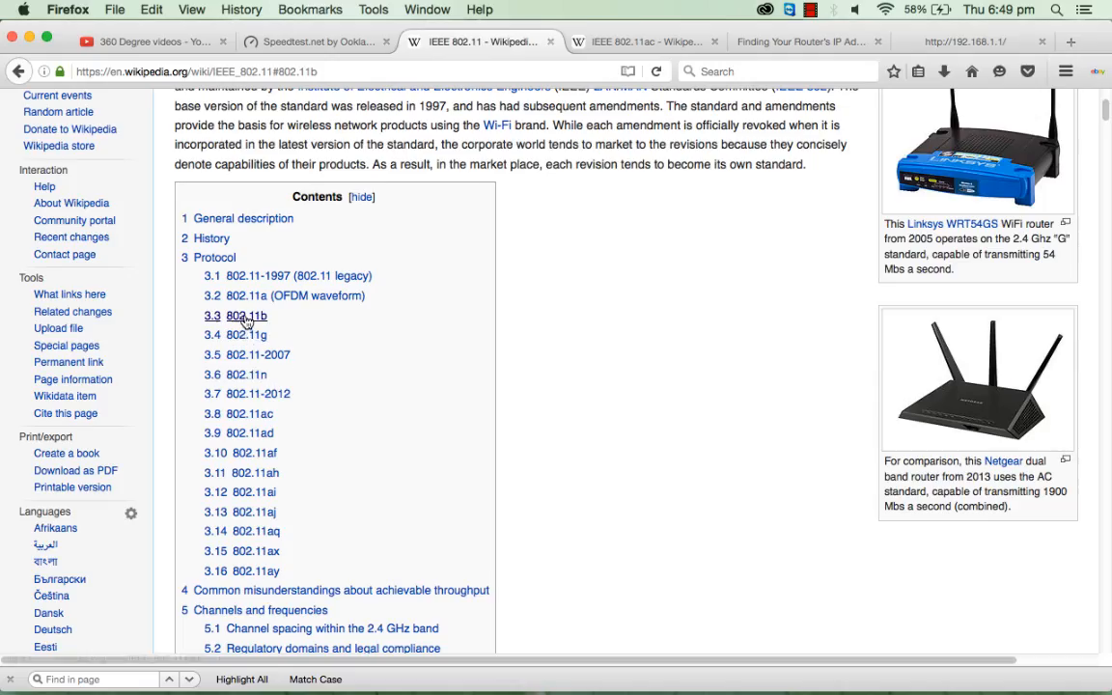
click(247, 316)
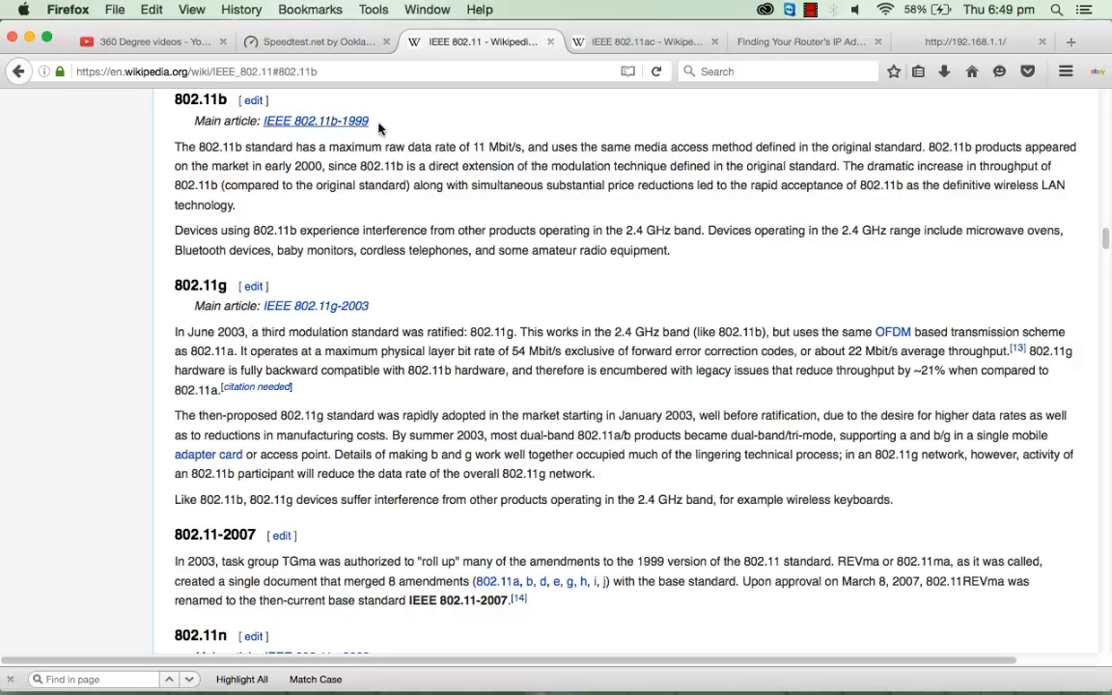
mouse_move(467, 151)
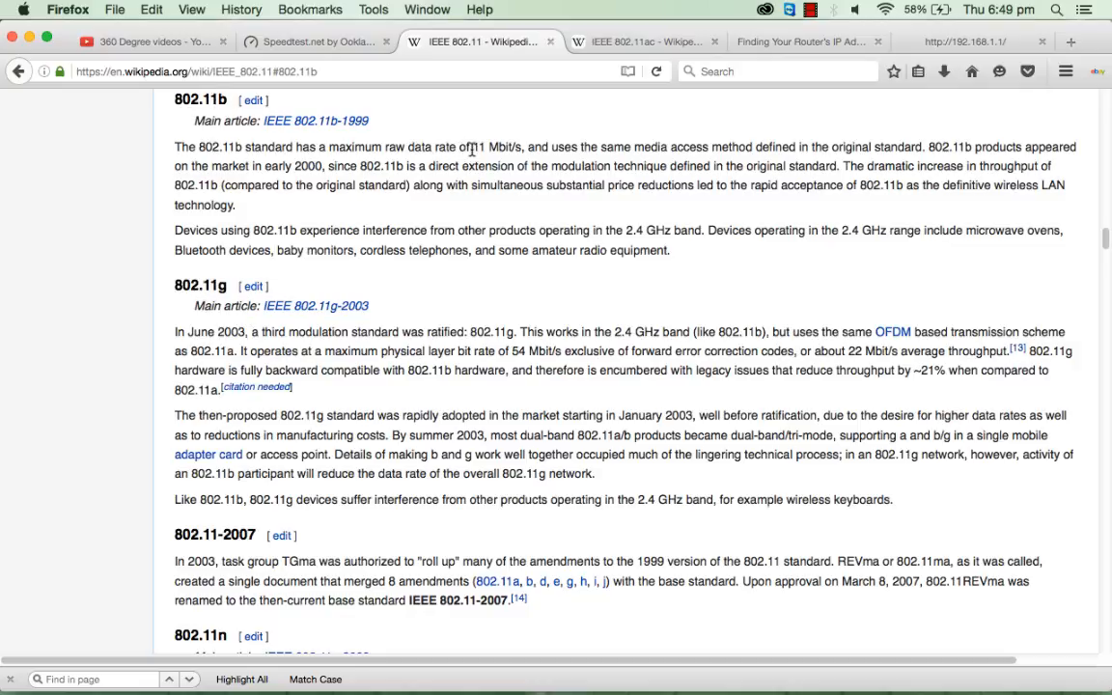
drag(471, 146, 521, 147)
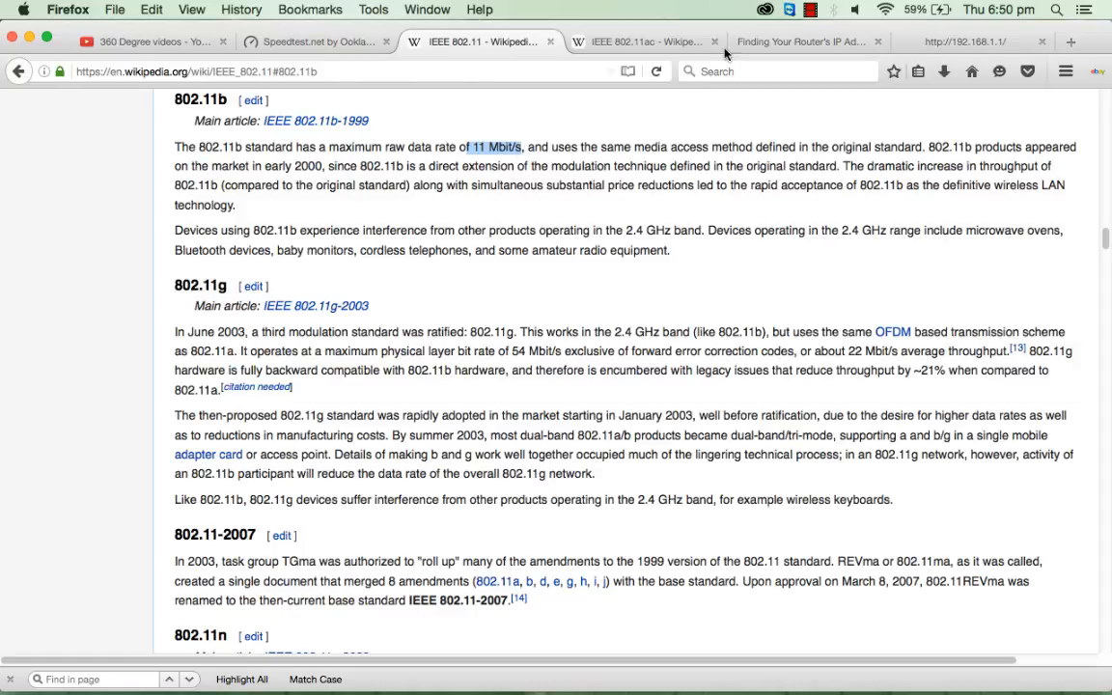
click(801, 42)
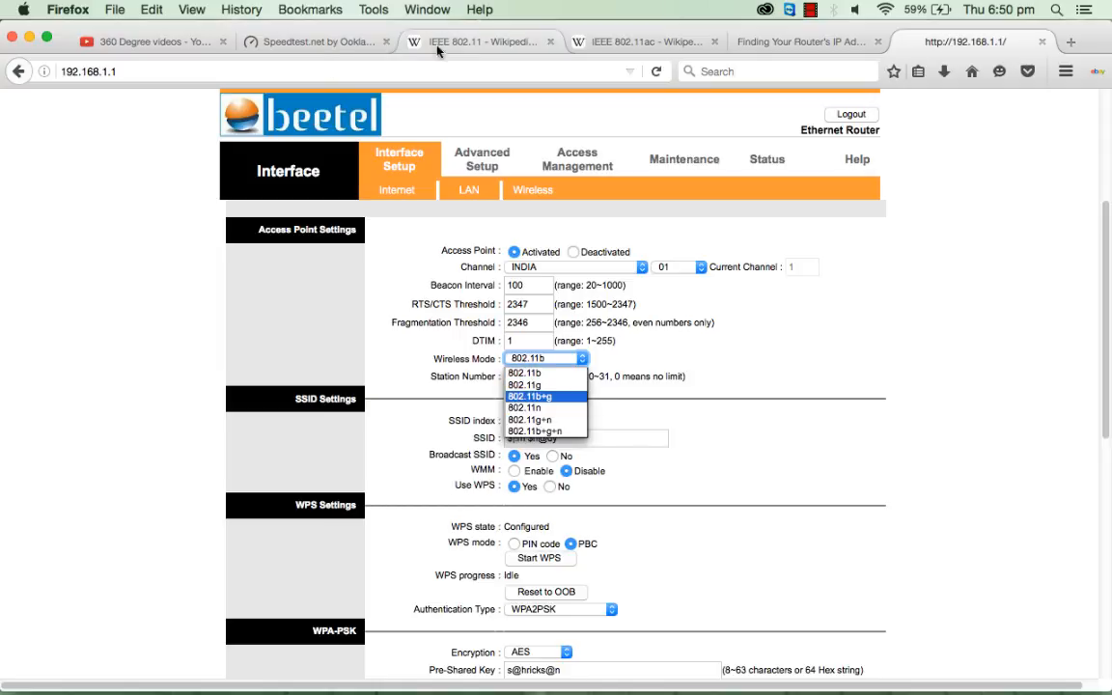
click(479, 40)
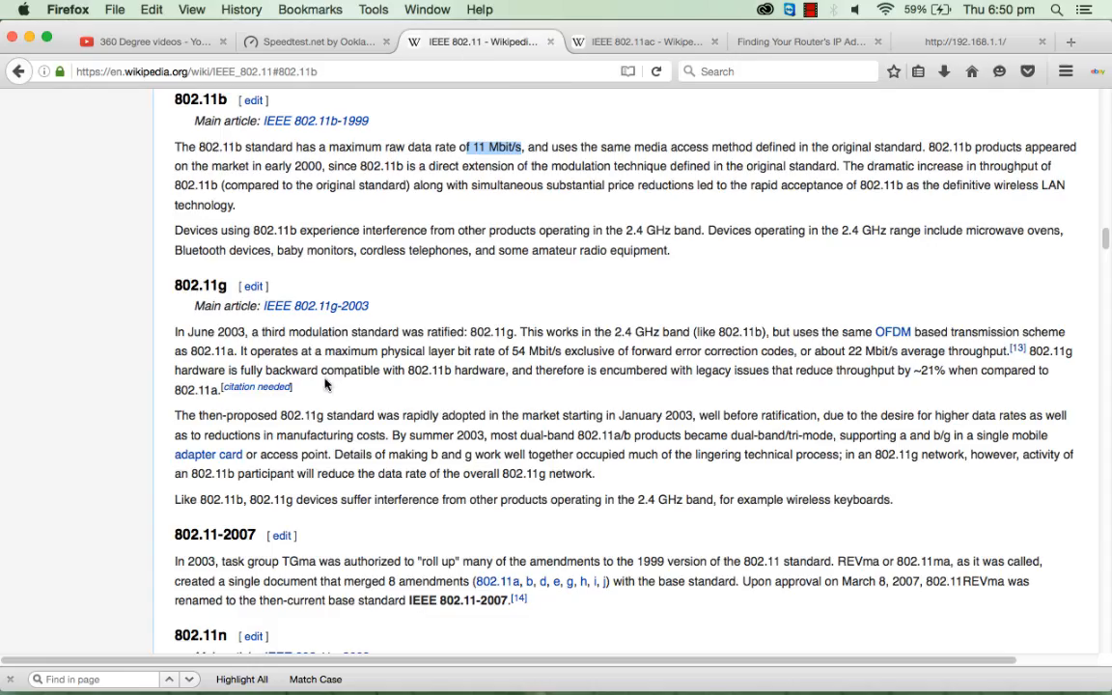
scroll(down, 3)
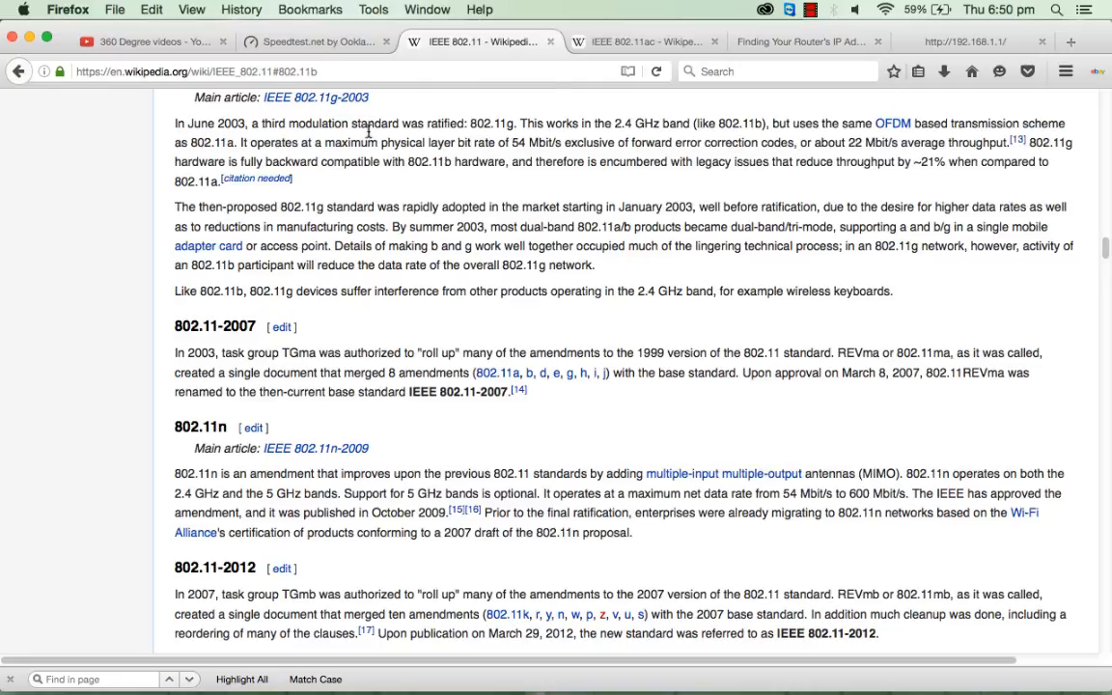
click(801, 43)
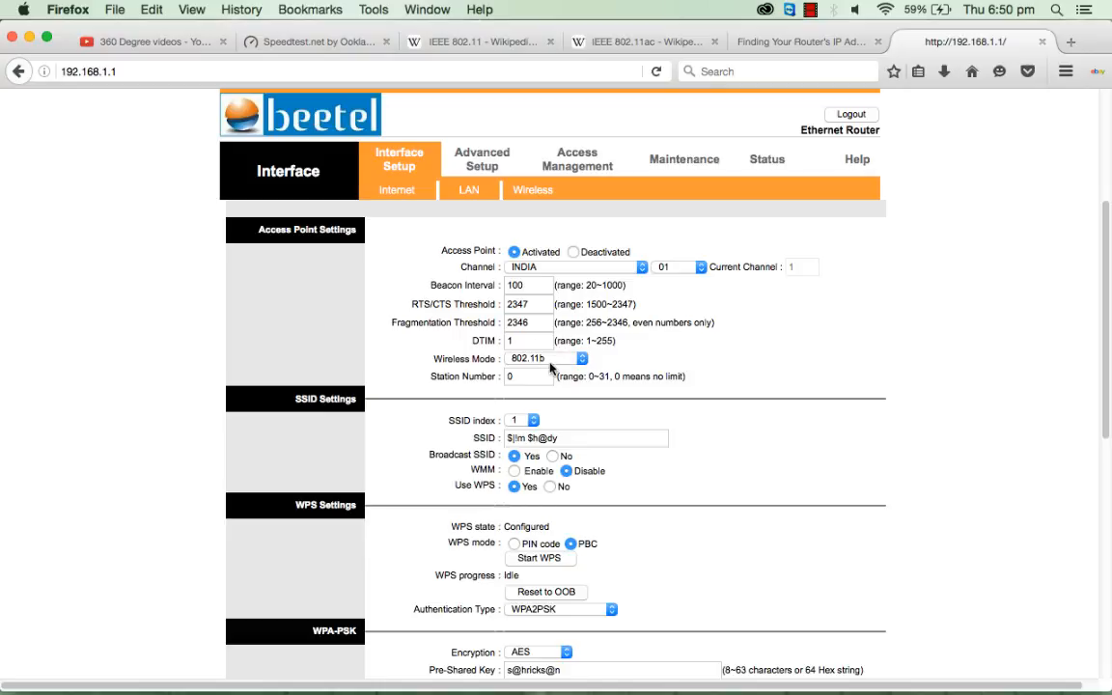
mouse_move(549, 366)
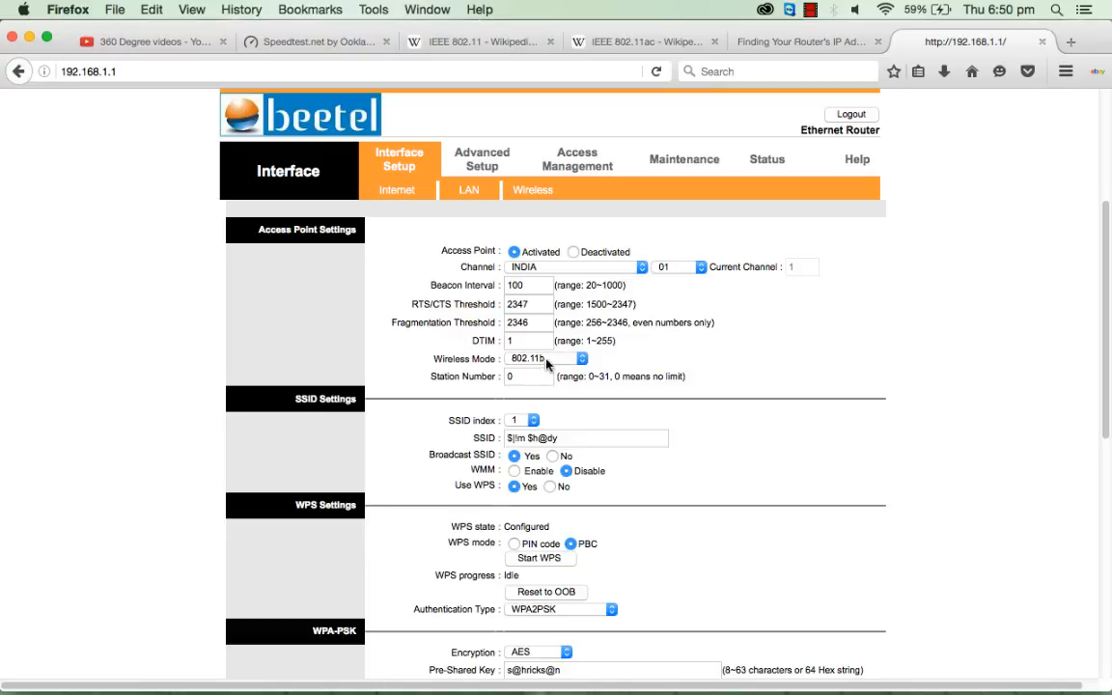
Change the Wireless Mode to 802.11n and save the router settings.
click(544, 357)
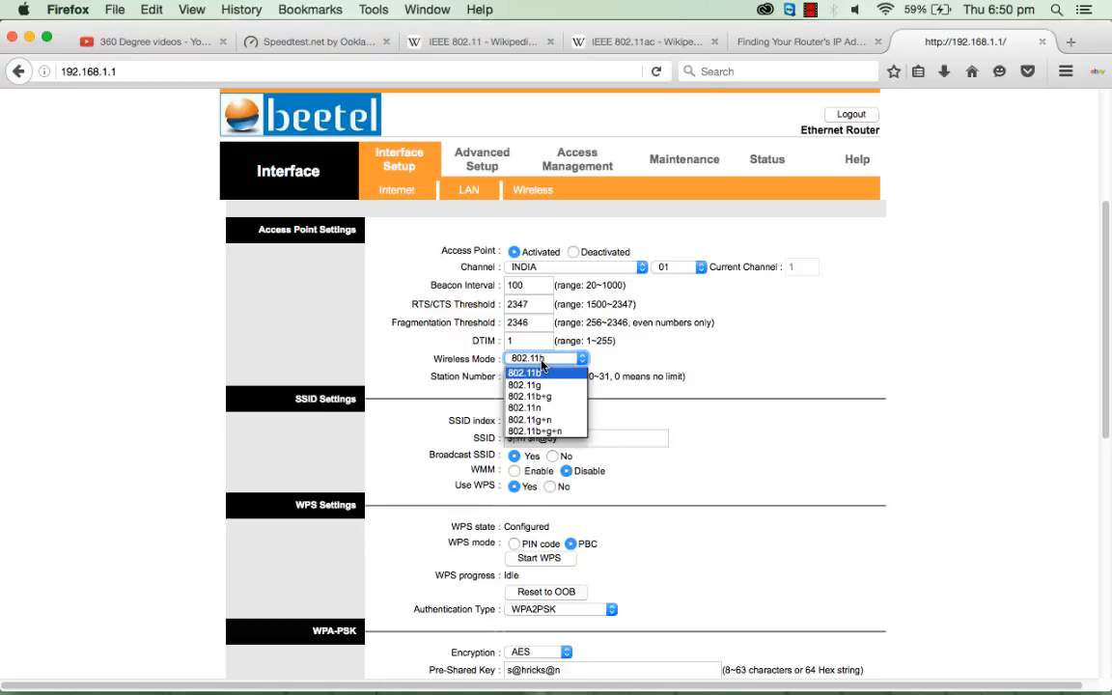
mouse_move(539, 408)
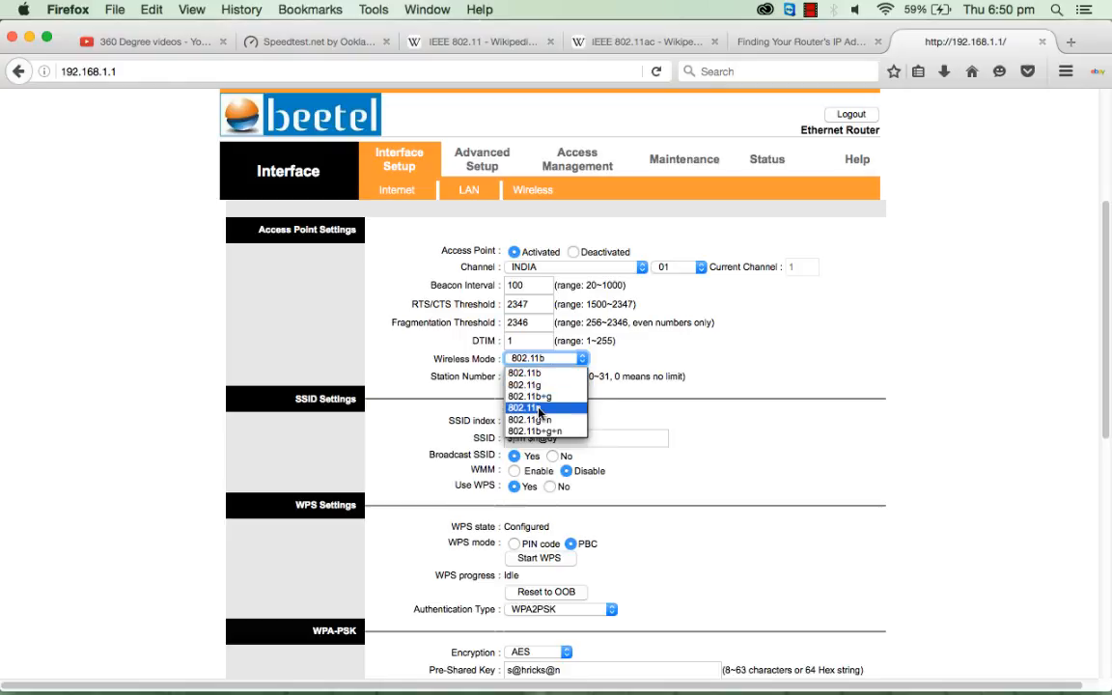
click(521, 407)
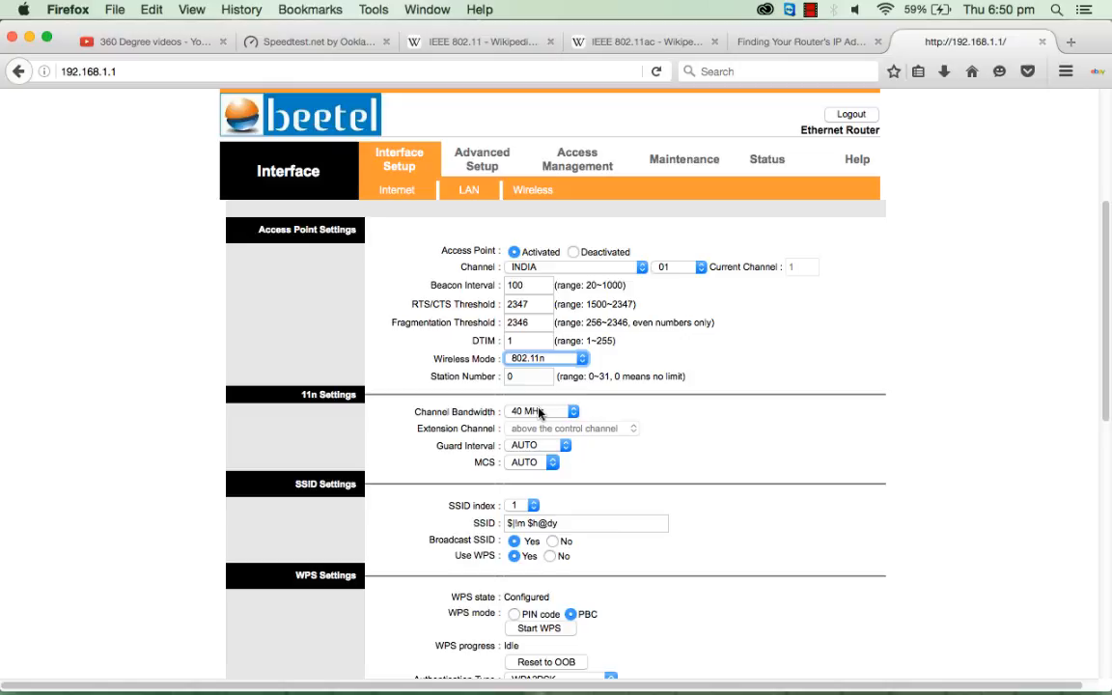
scroll(down, 3)
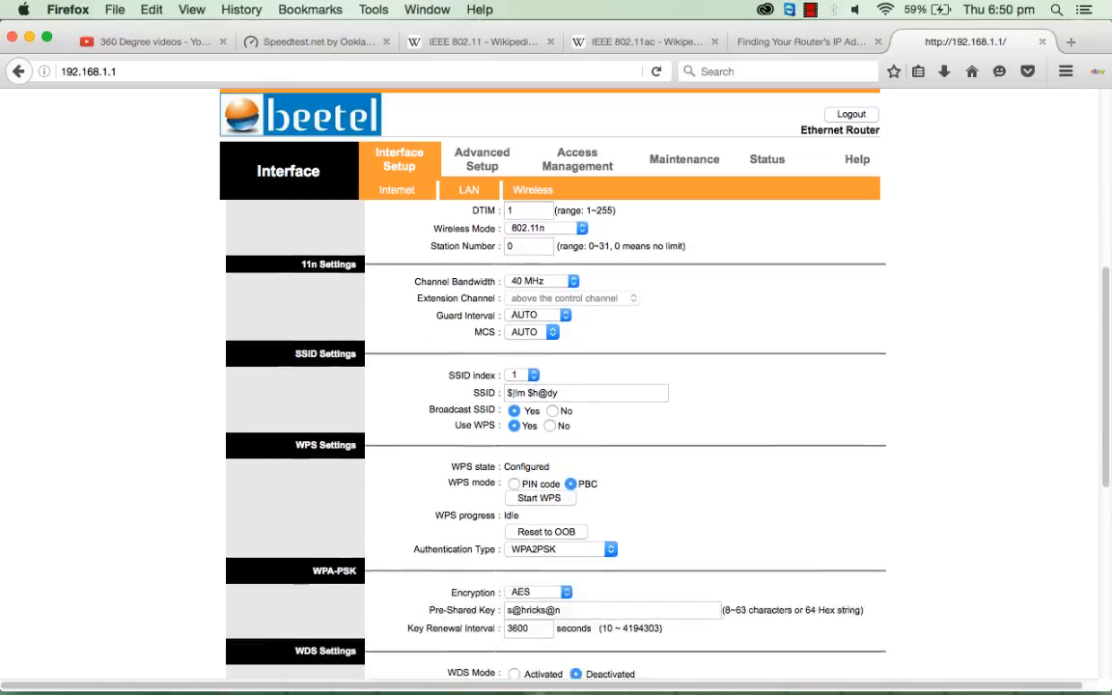
scroll(down, 3)
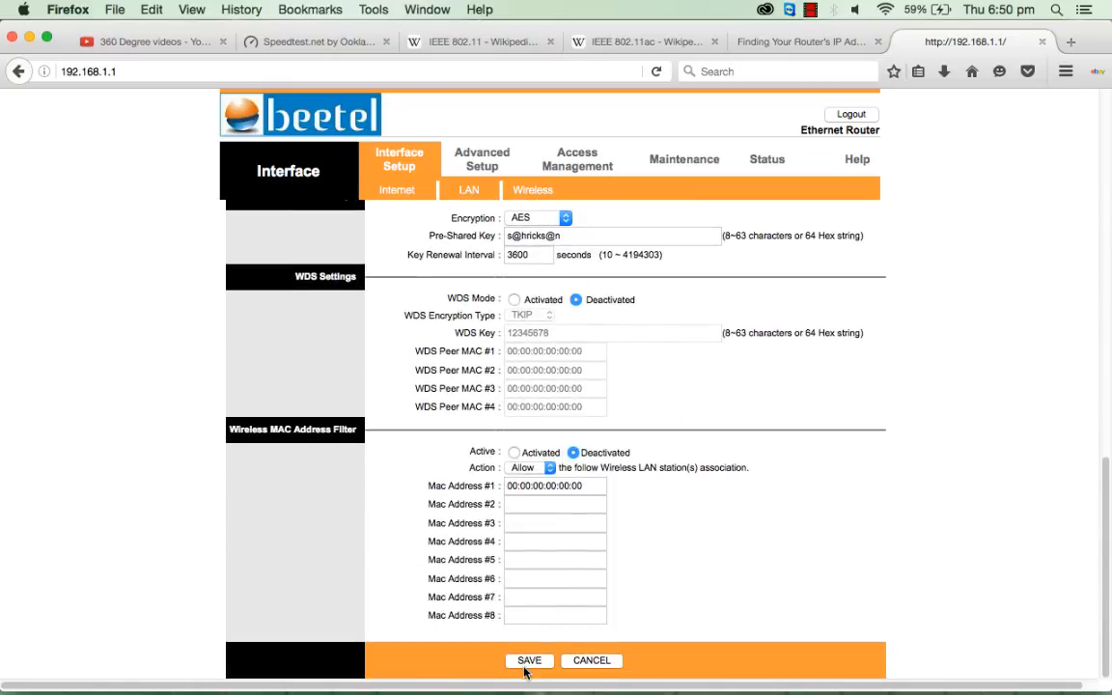
click(529, 660)
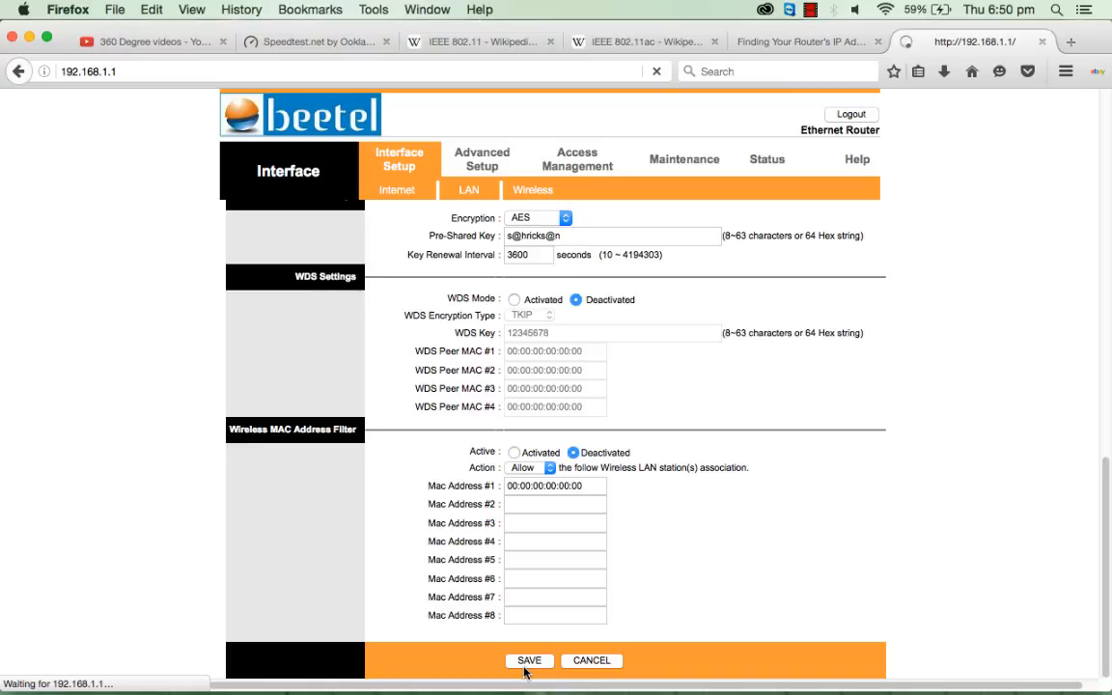
click(529, 660)
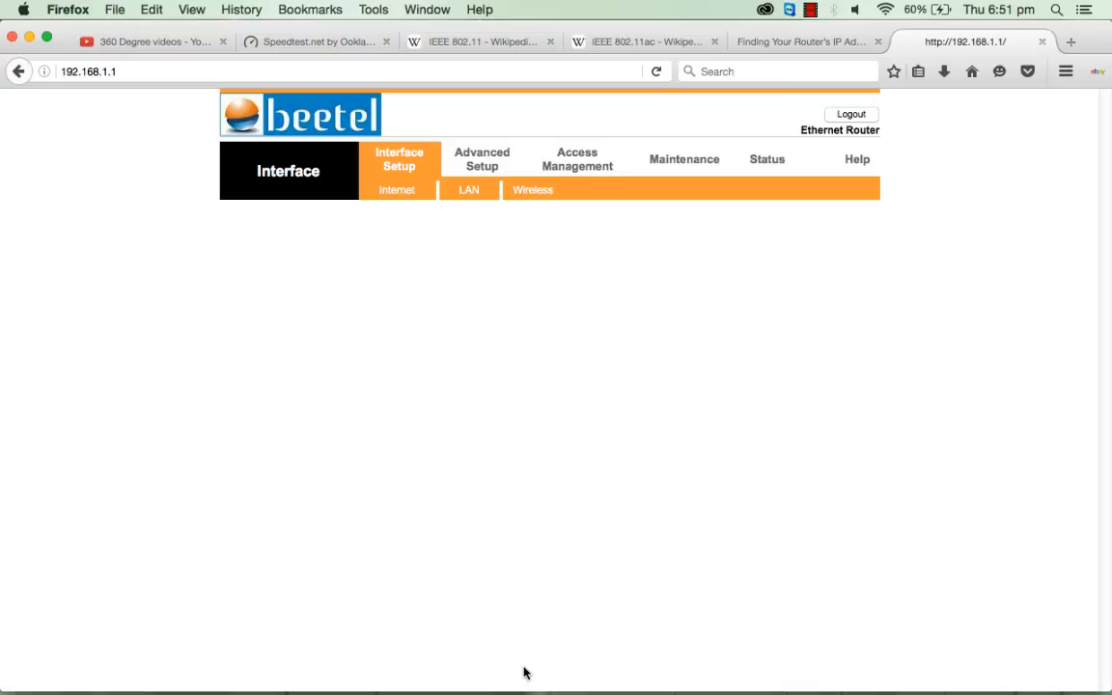
click(318, 42)
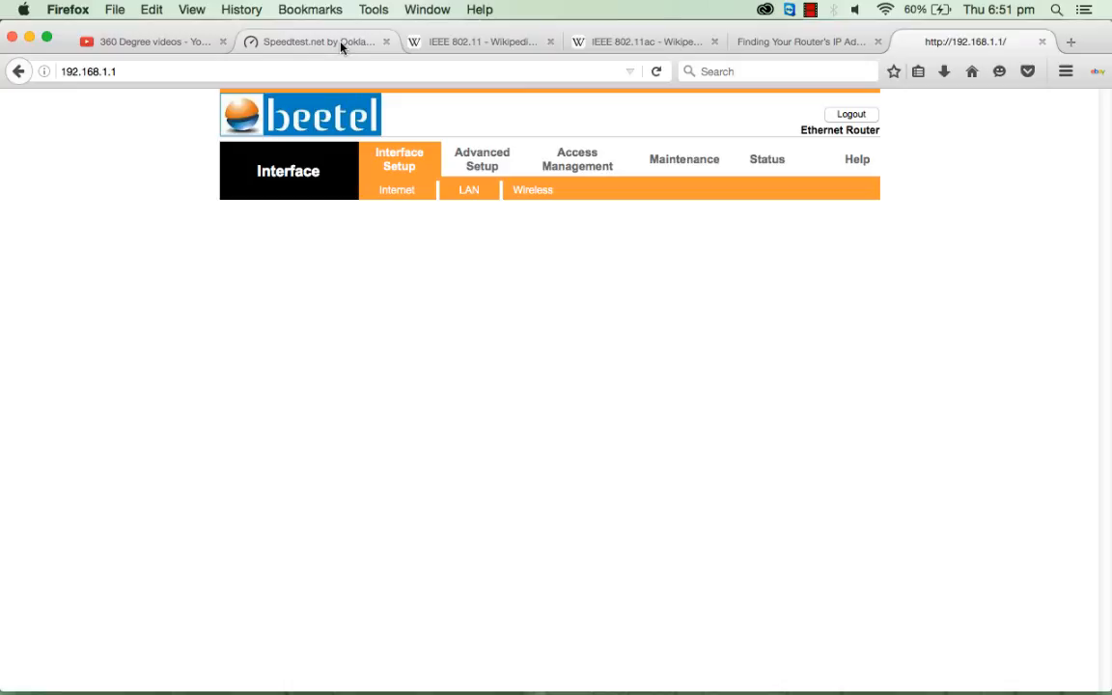
Start a new Speedtest.net test to check the speed after the mode change.
click(316, 42)
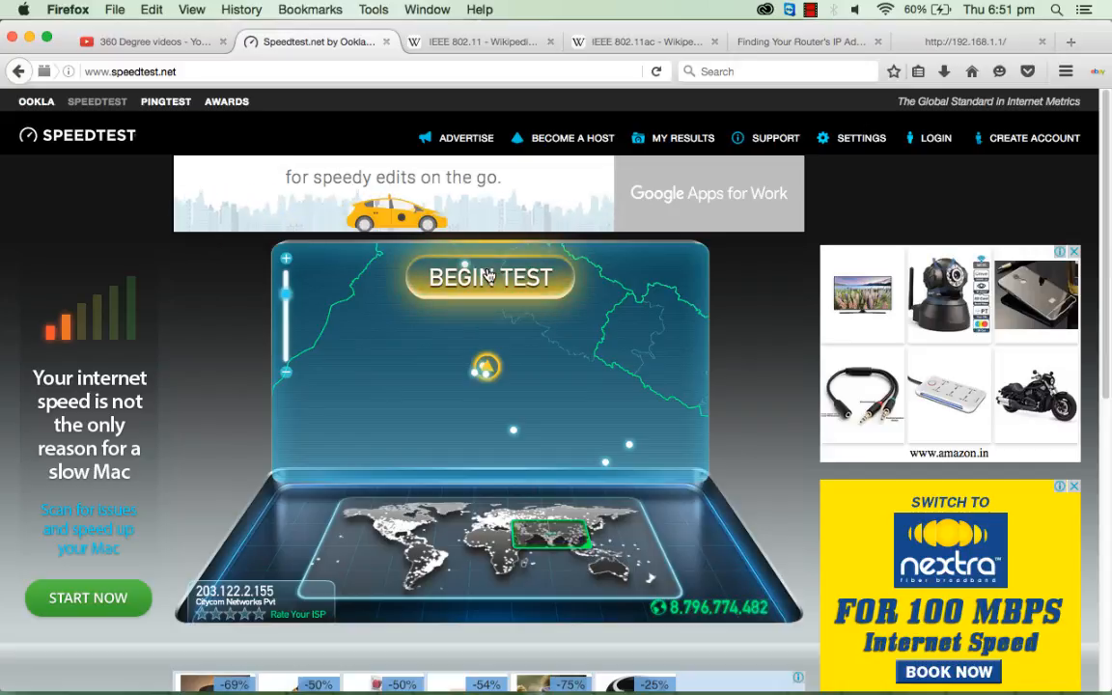
click(490, 278)
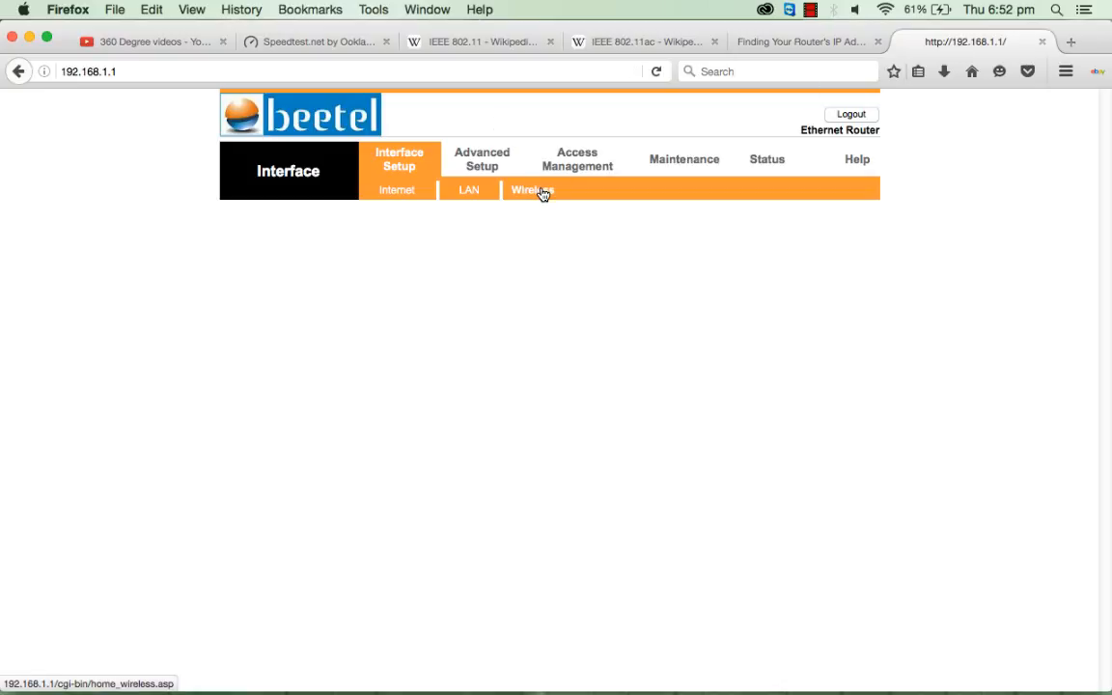
Reopen the Wireless settings and confirm the mode now reads 802.11n.
click(533, 189)
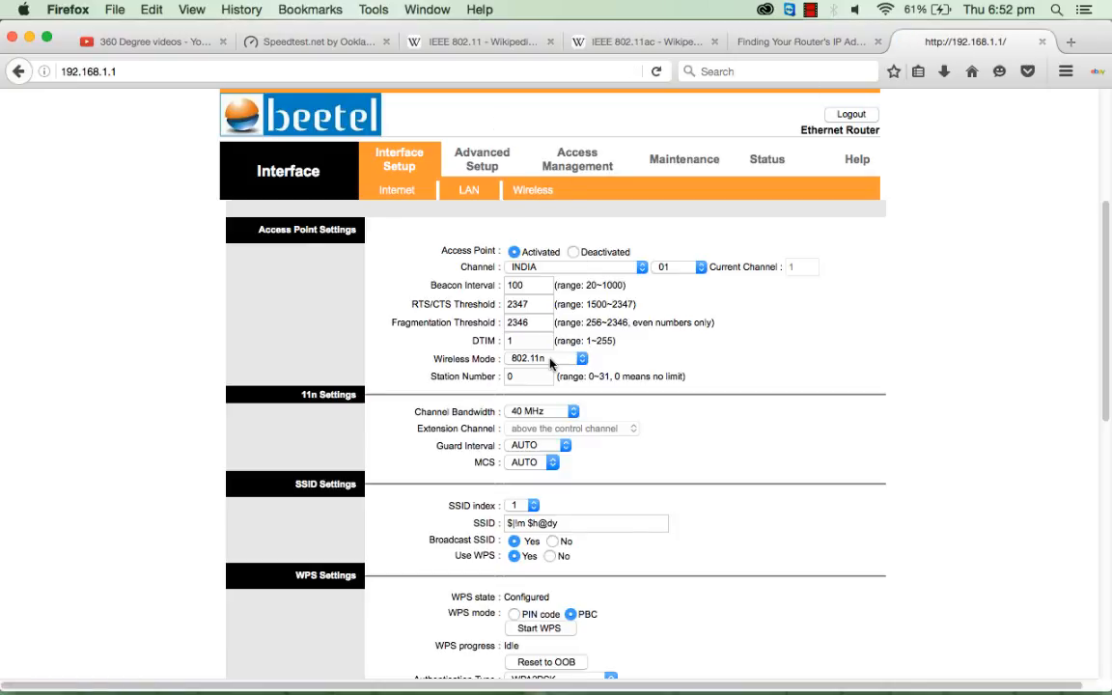
mouse_move(558, 364)
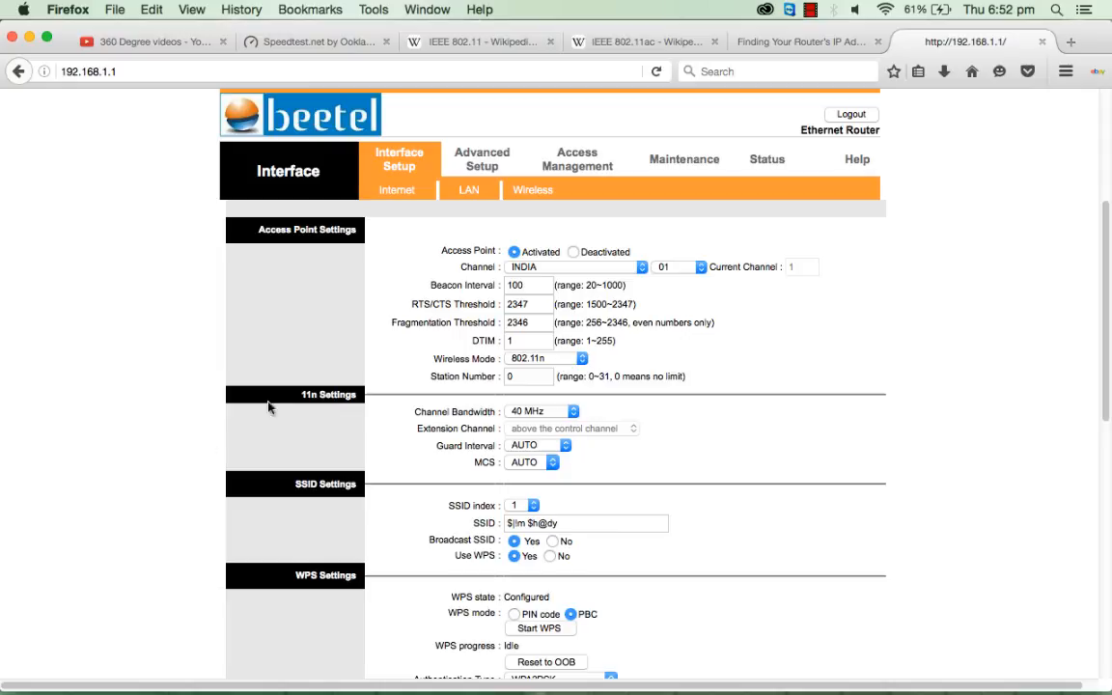
mouse_move(400, 540)
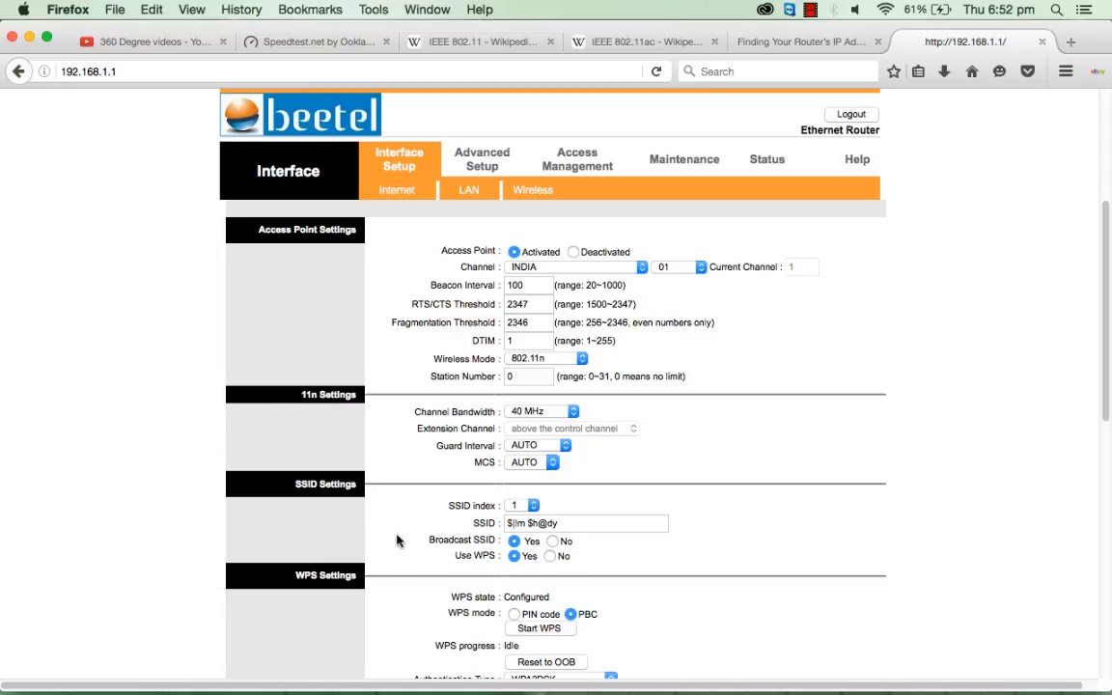